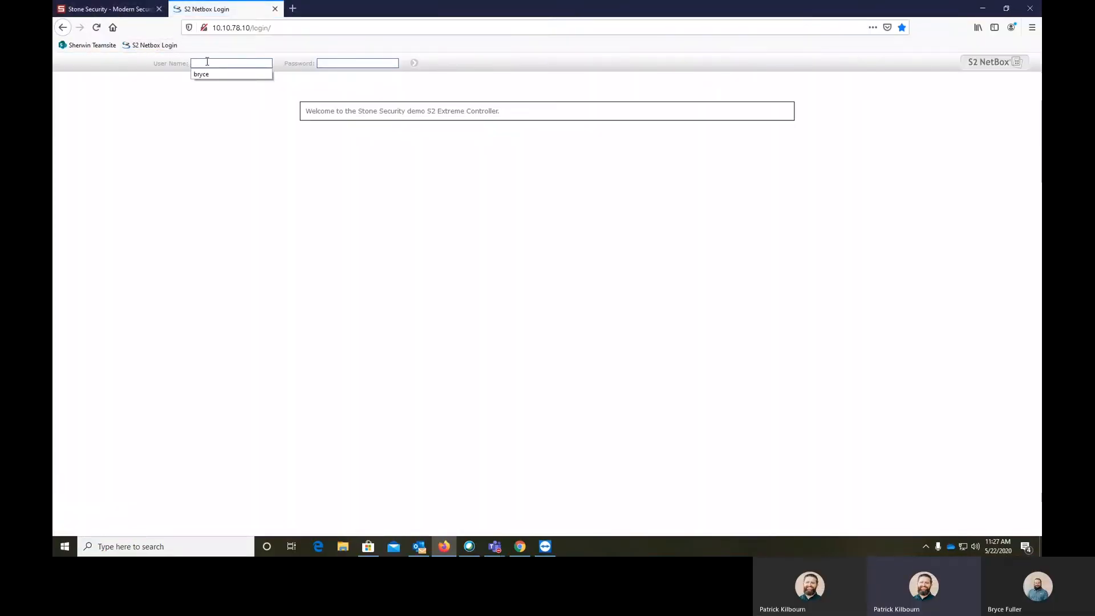
Sign in with the saved user name to reach the monitoring dashboard and activity log.
left_click(357, 63)
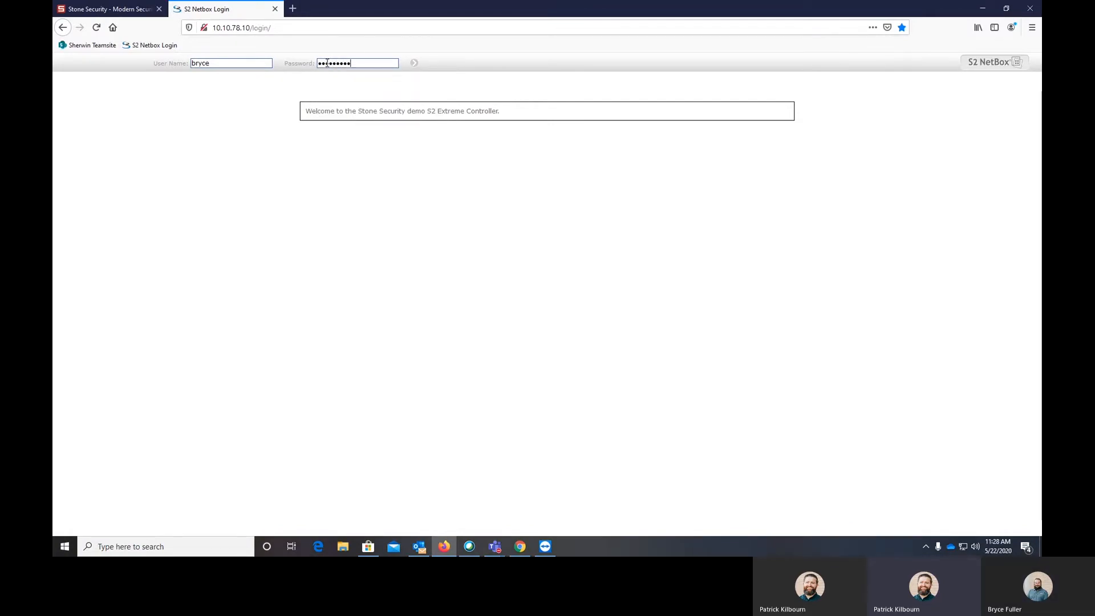
left_click(413, 62)
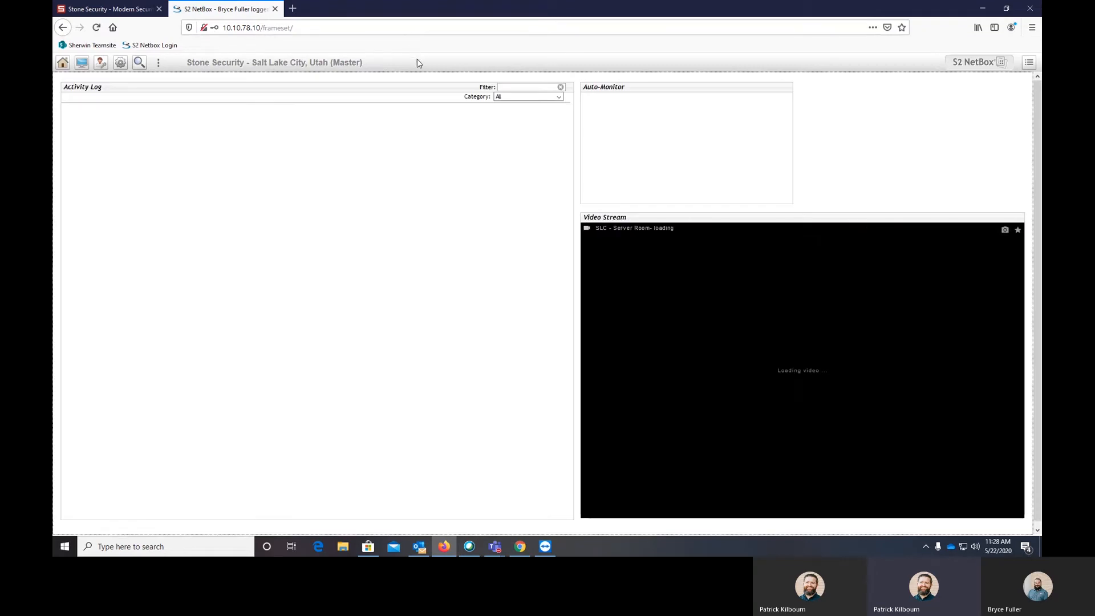
Navigate Administration > Reports > History to the Custom History Reports list.
left_click(102, 61)
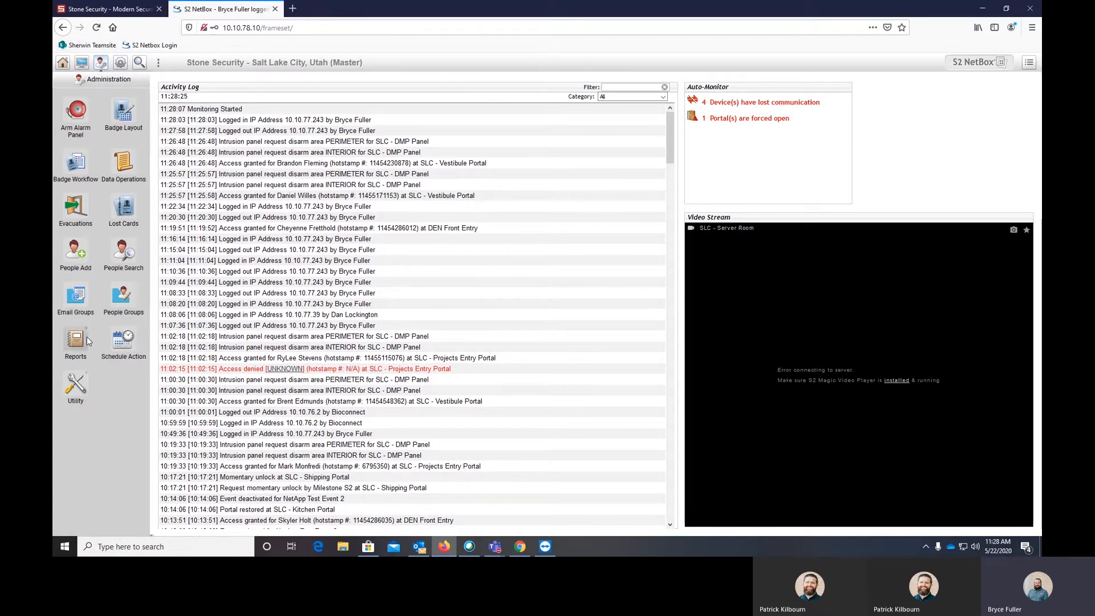
left_click(76, 342)
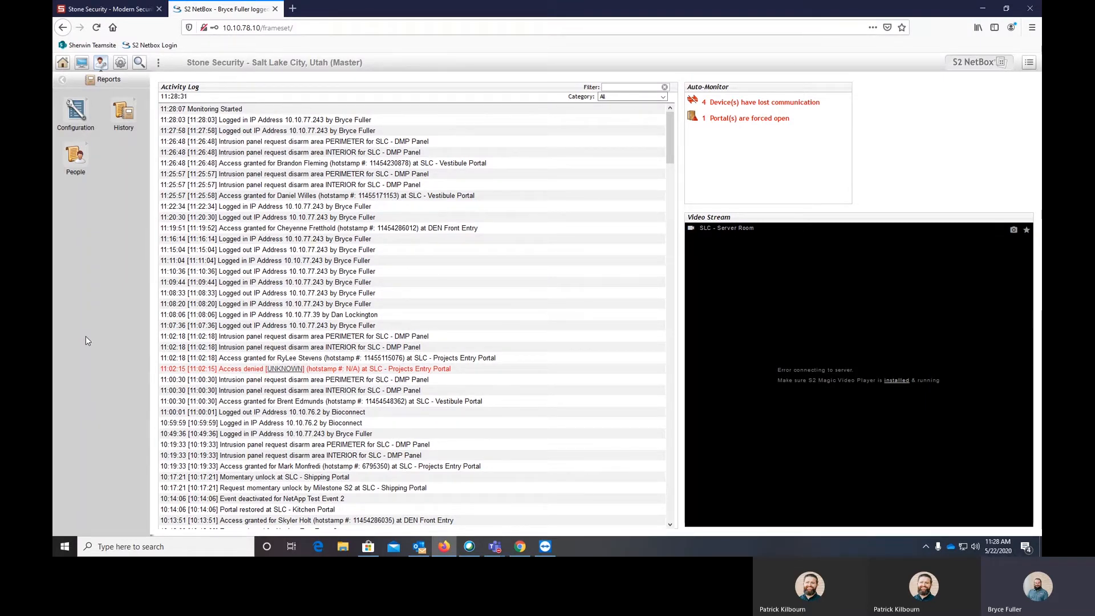
mouse_move(123, 112)
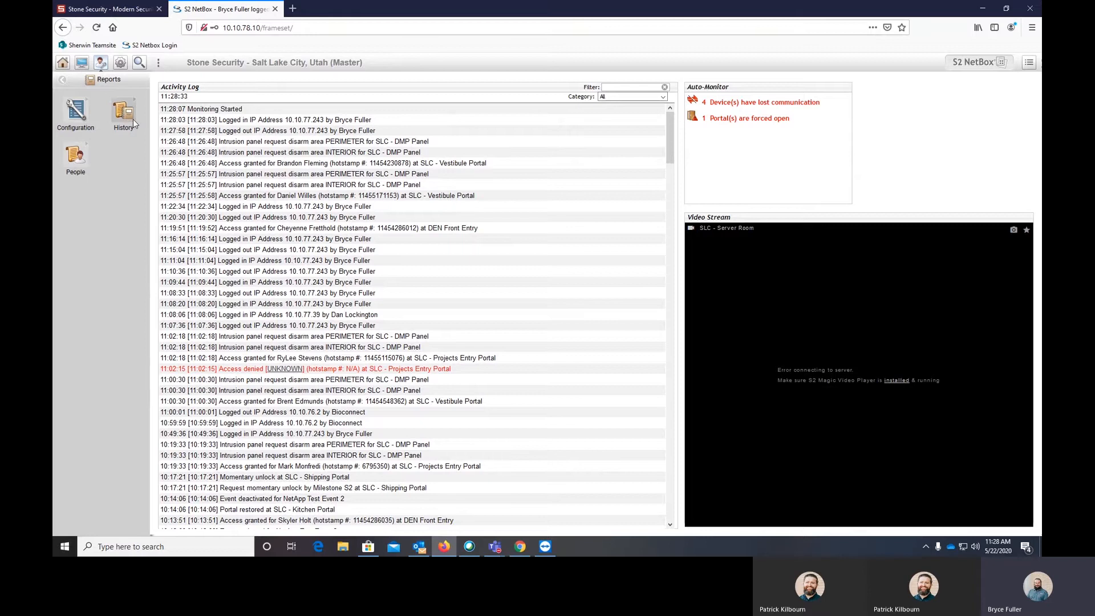
left_click(124, 115)
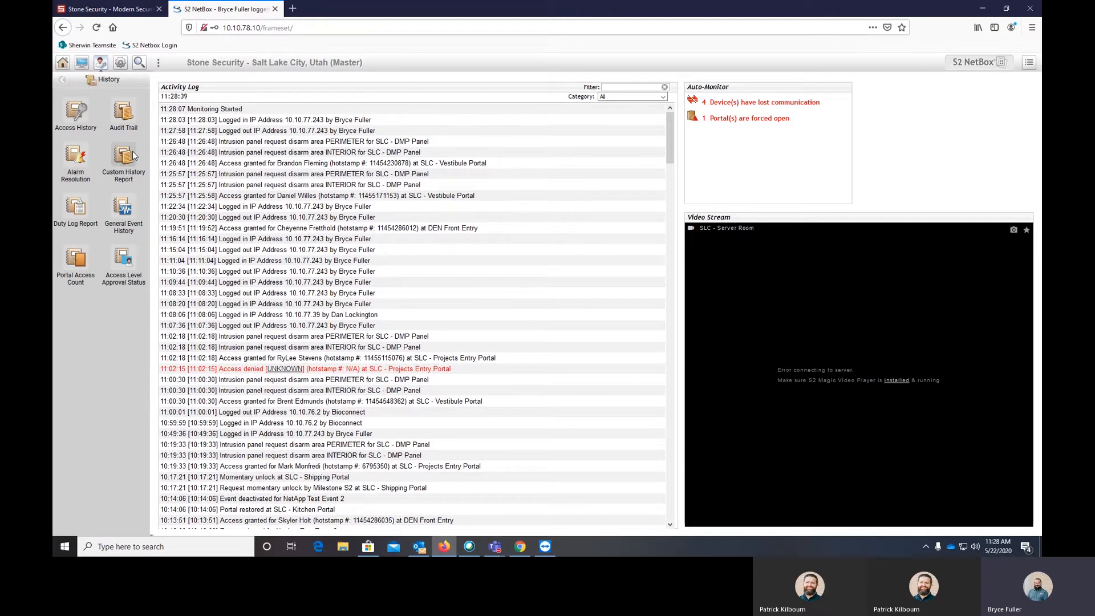
left_click(123, 158)
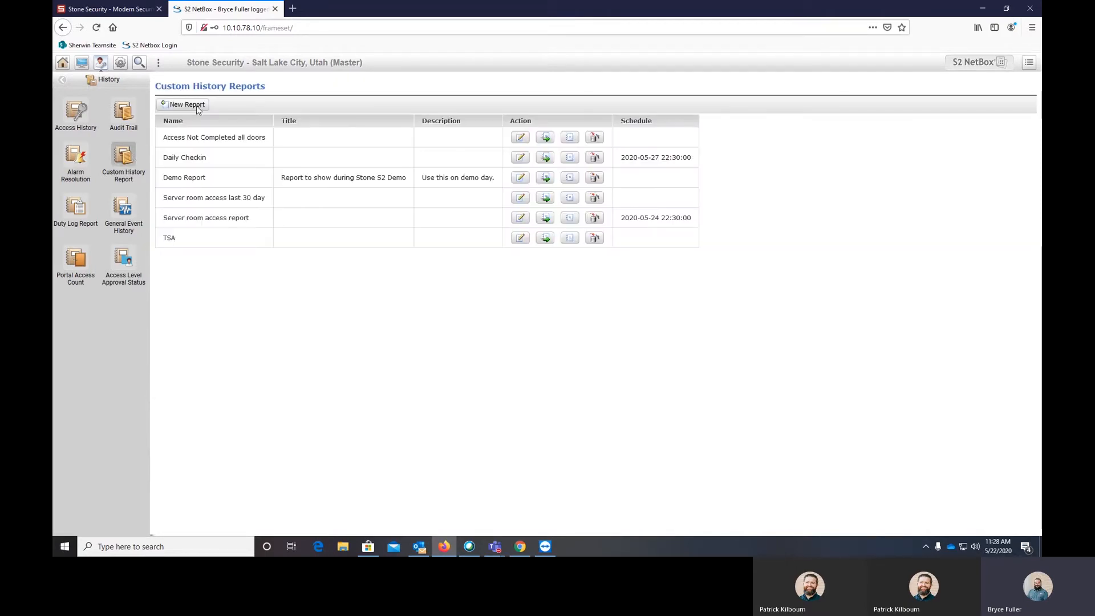
Create a new custom report named Demo and add Date/Time as its first column.
left_click(186, 104)
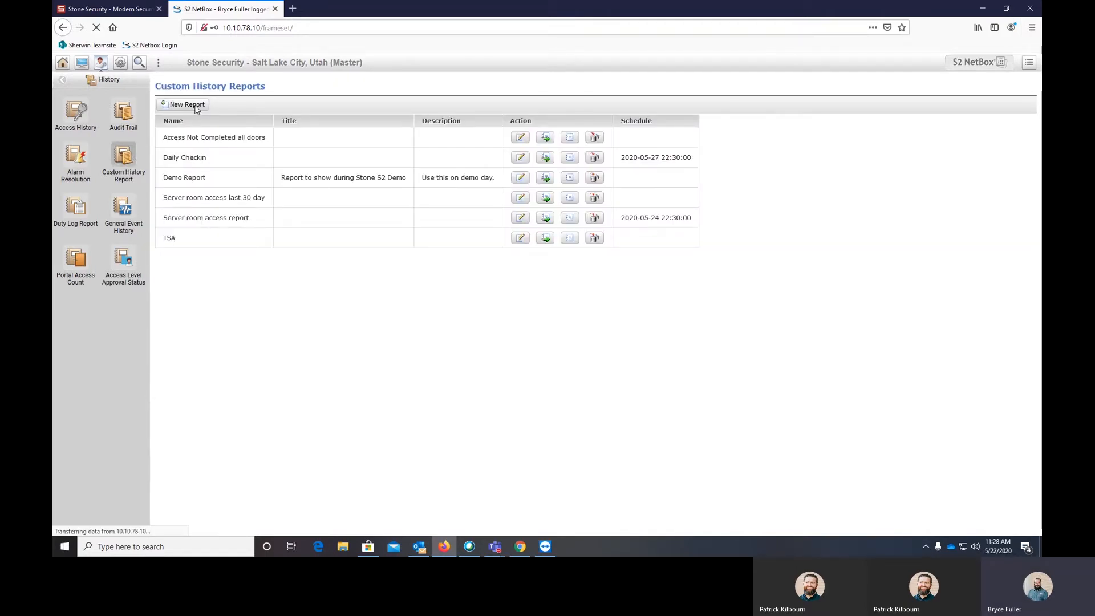
left_click(186, 103)
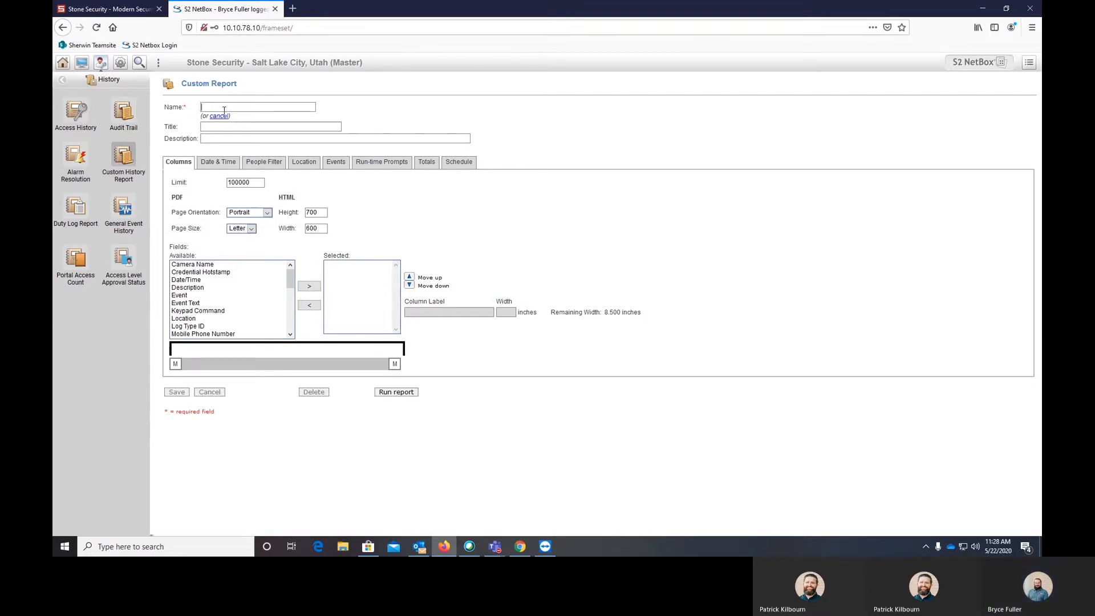
type("Demo")
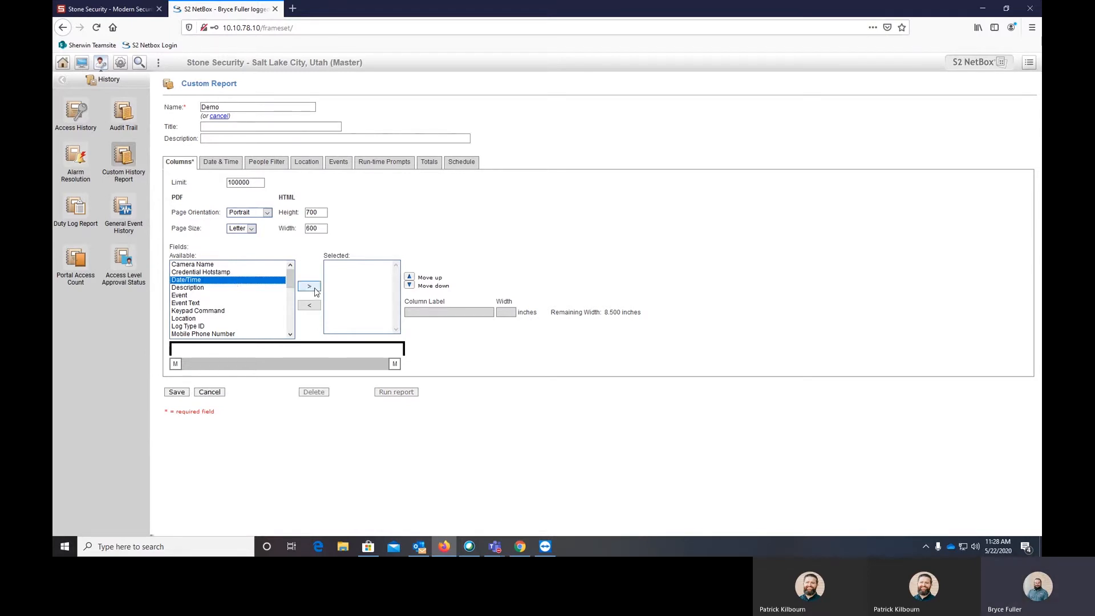
left_click(309, 287)
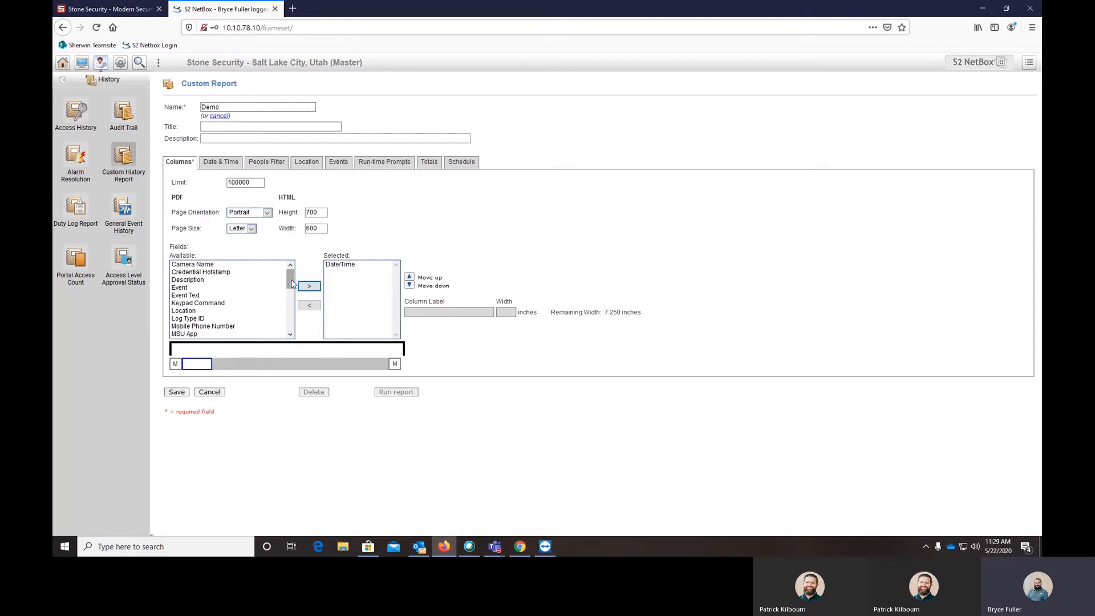
scroll("down", 3)
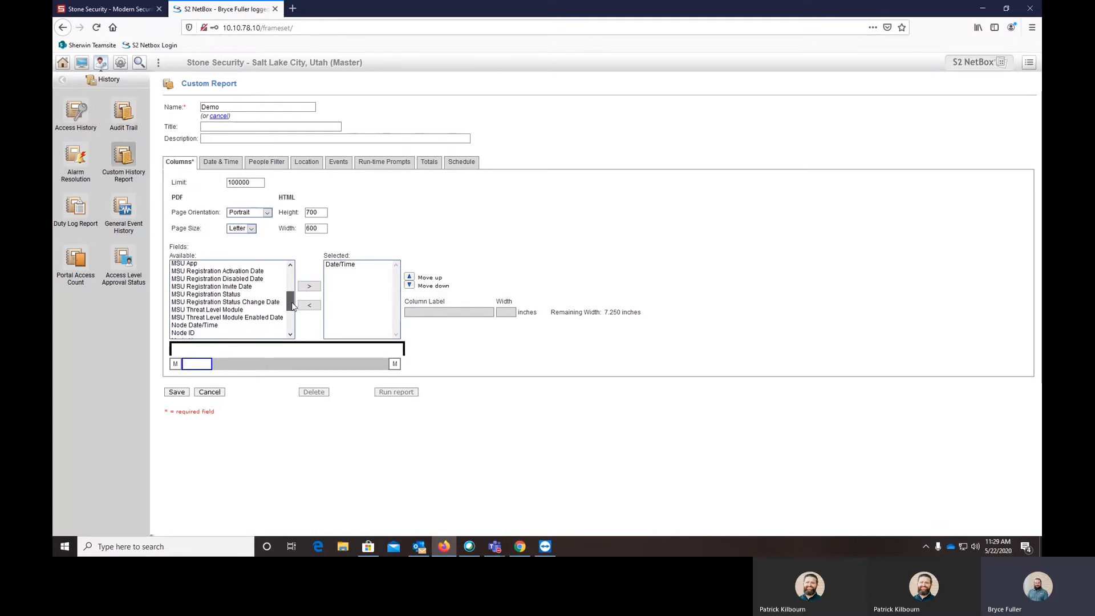
Add Node Date/Time, Person ID, Who, Node ID, Event, Event Text and Description to Demo's selected columns.
left_click(309, 287)
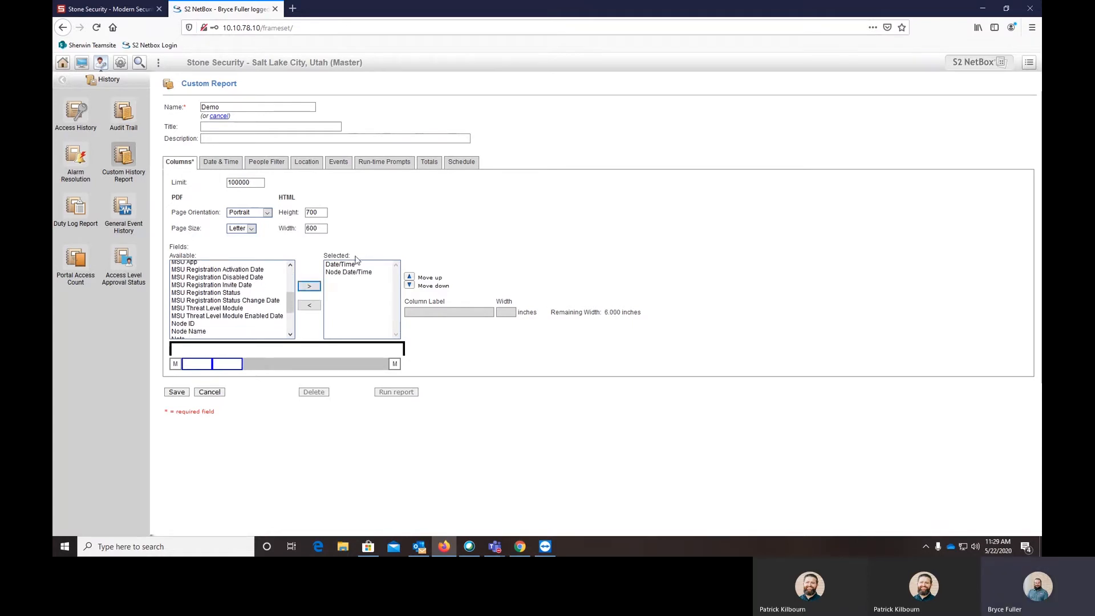
left_click(340, 263)
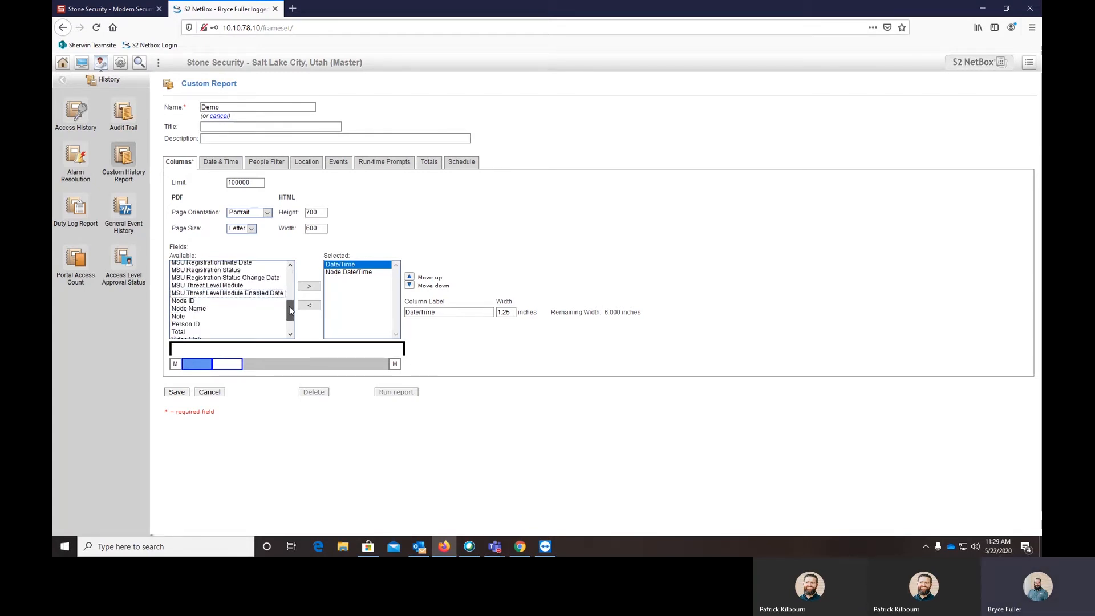
left_click(185, 301)
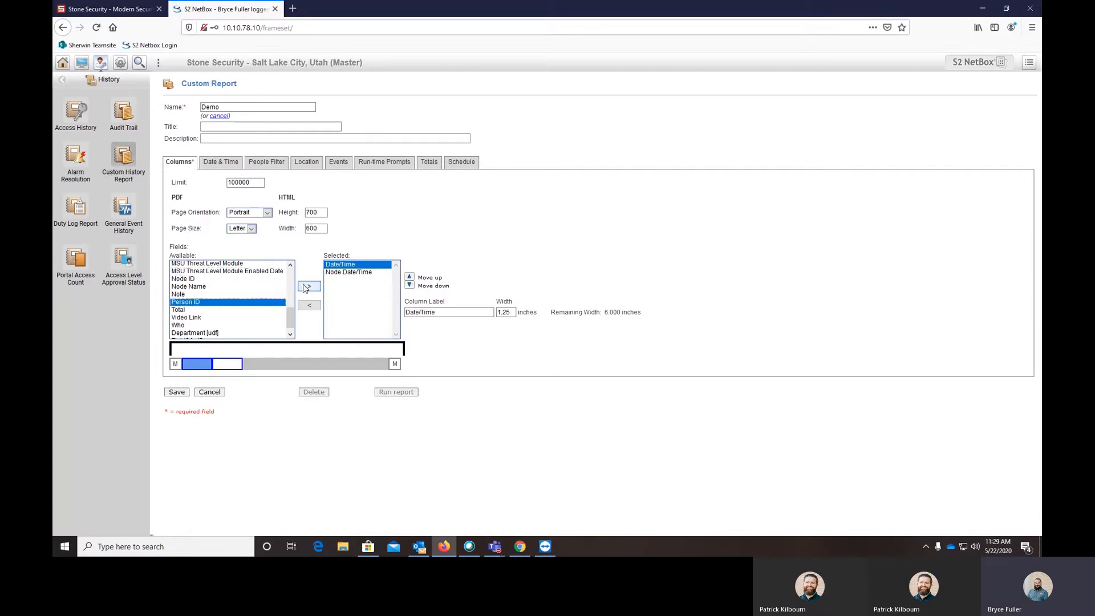
left_click(309, 285)
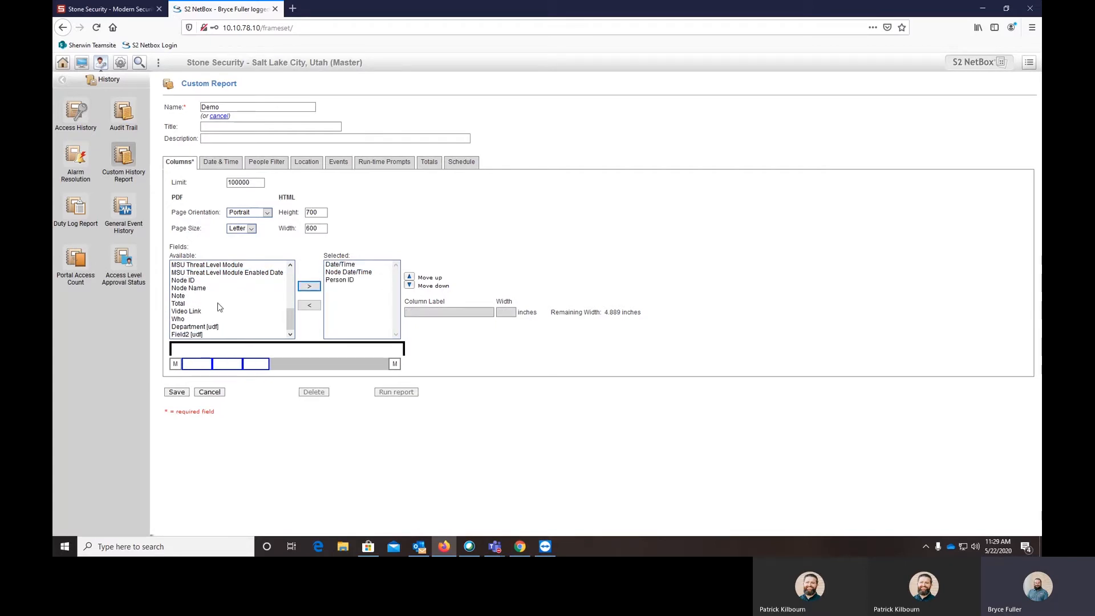
left_click(310, 287)
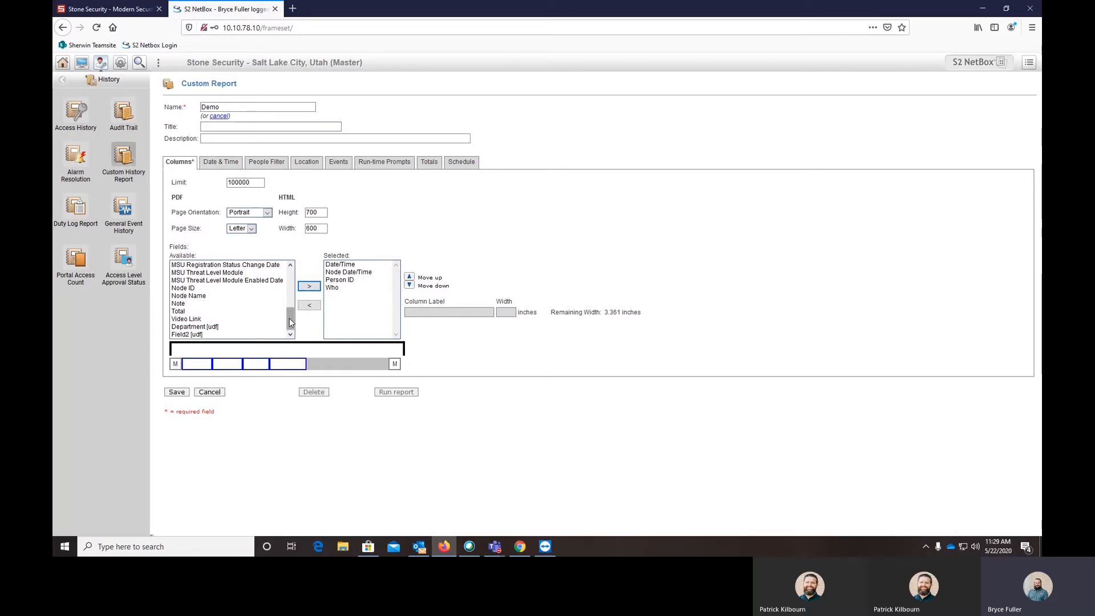
left_click(183, 287)
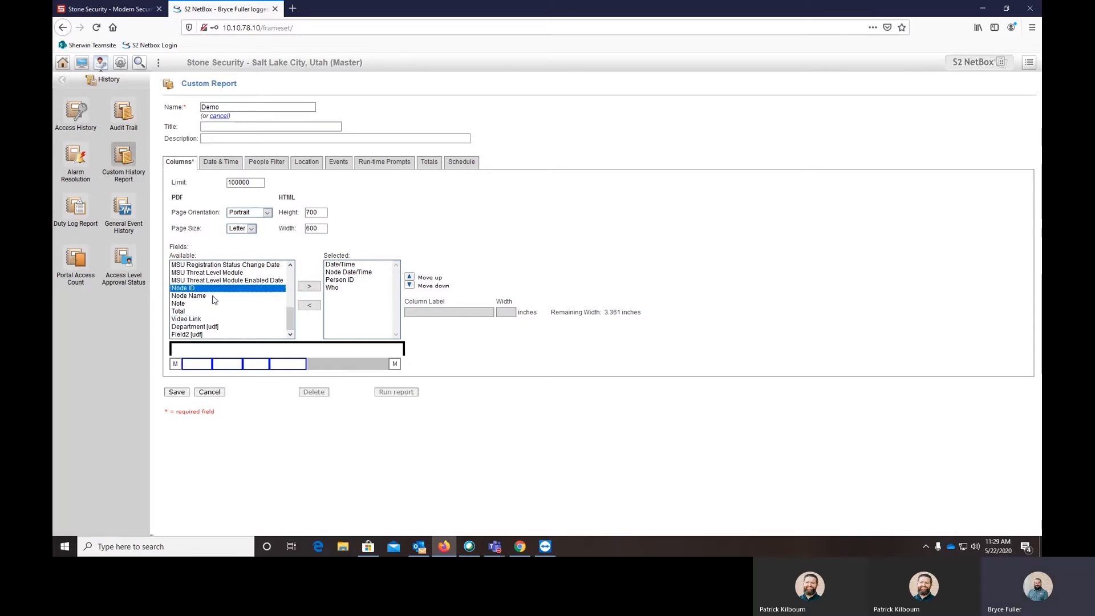
left_click(309, 286)
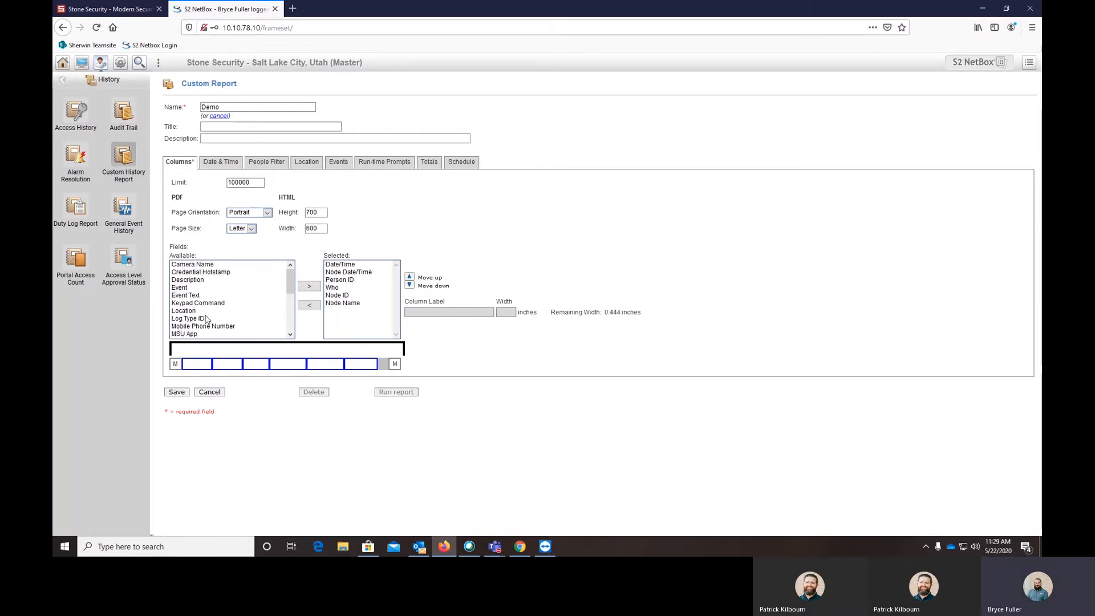
left_click(179, 288)
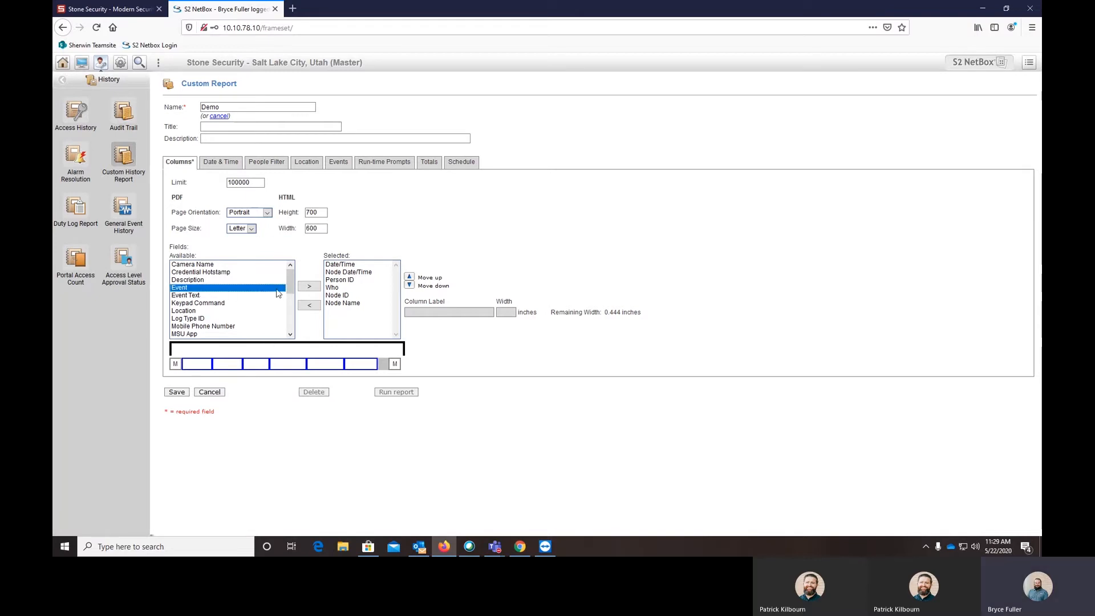
left_click(309, 286)
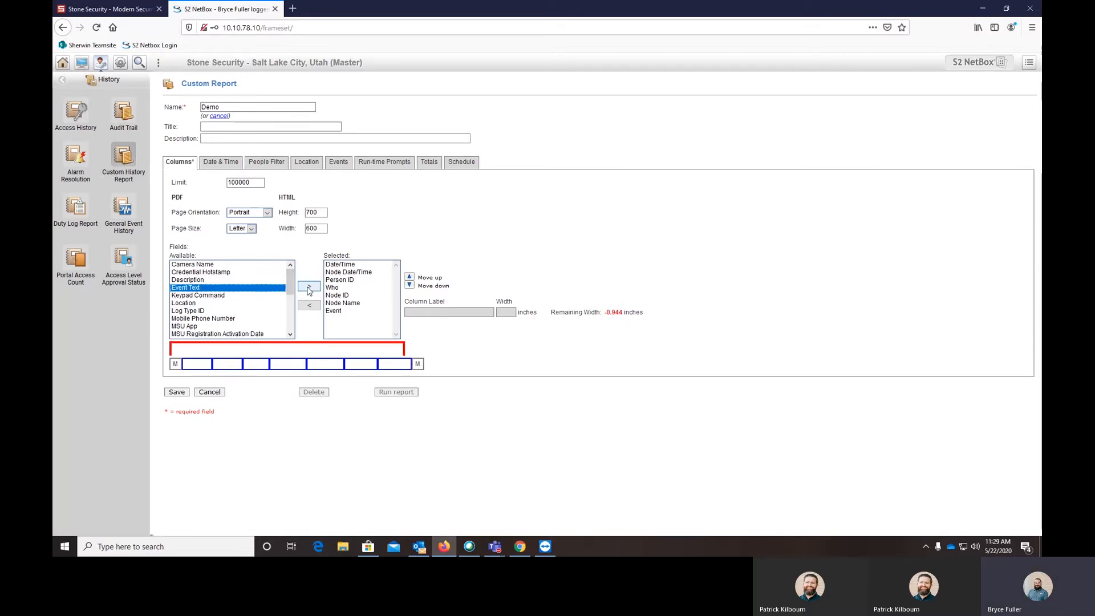
left_click(309, 287)
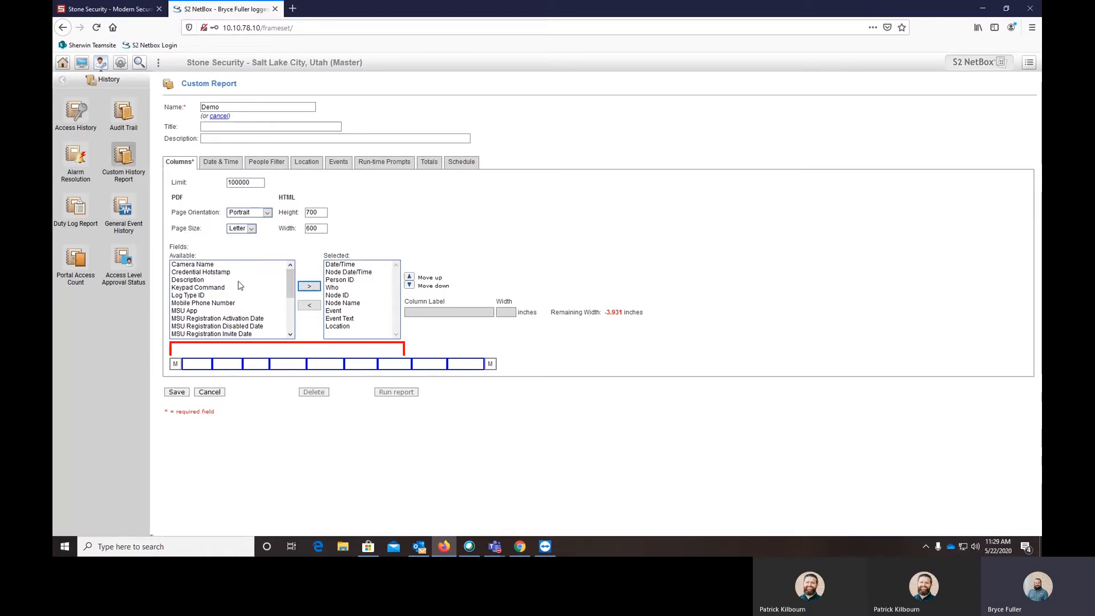
left_click(308, 288)
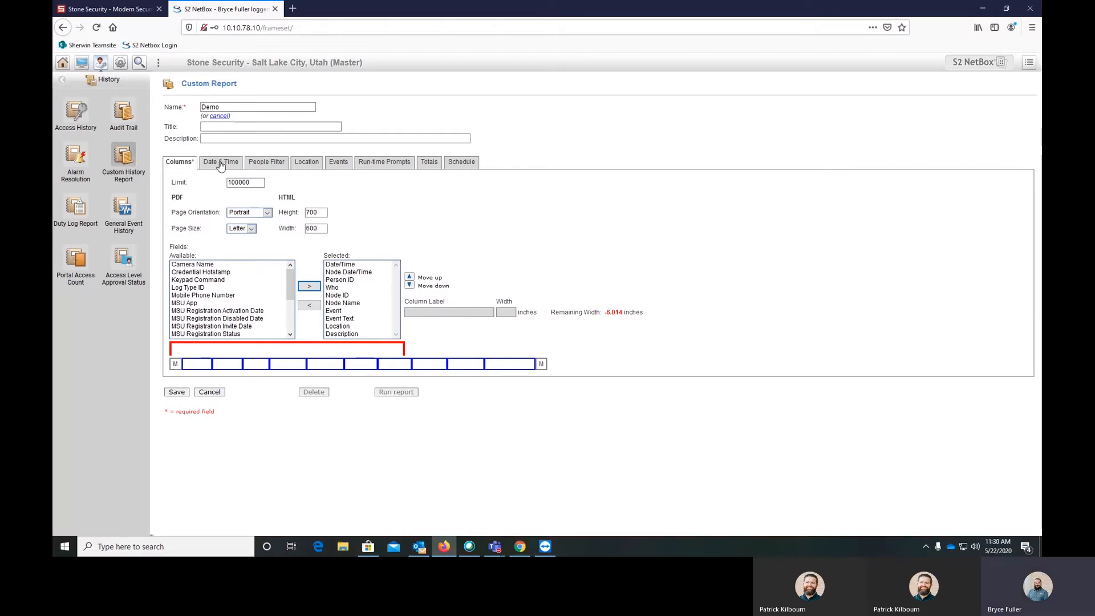
Save the Demo report and show its Date & Time settings.
left_click(175, 391)
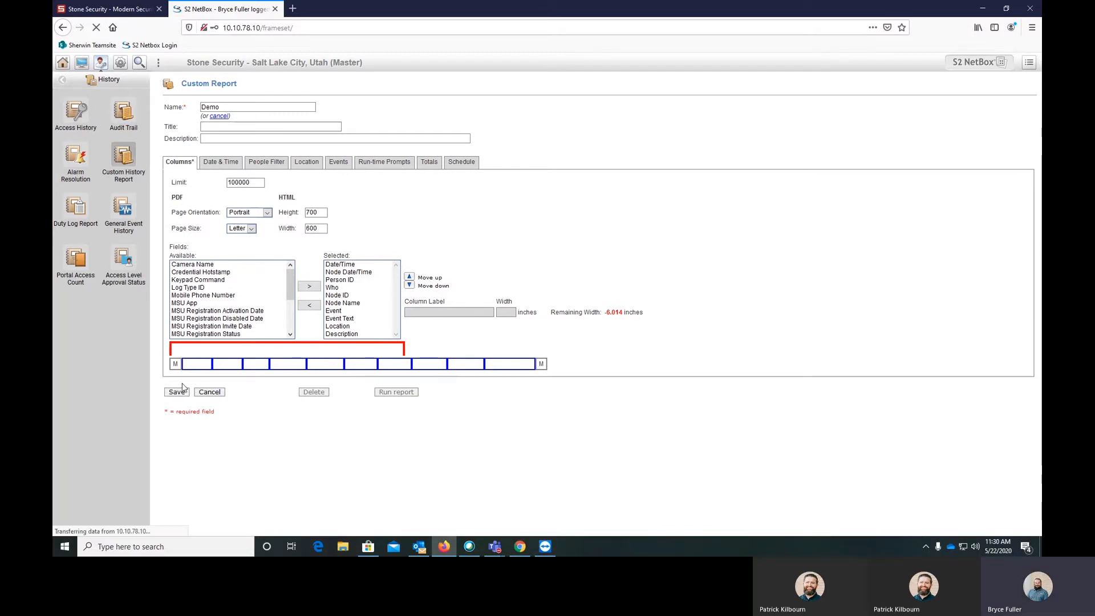
left_click(175, 392)
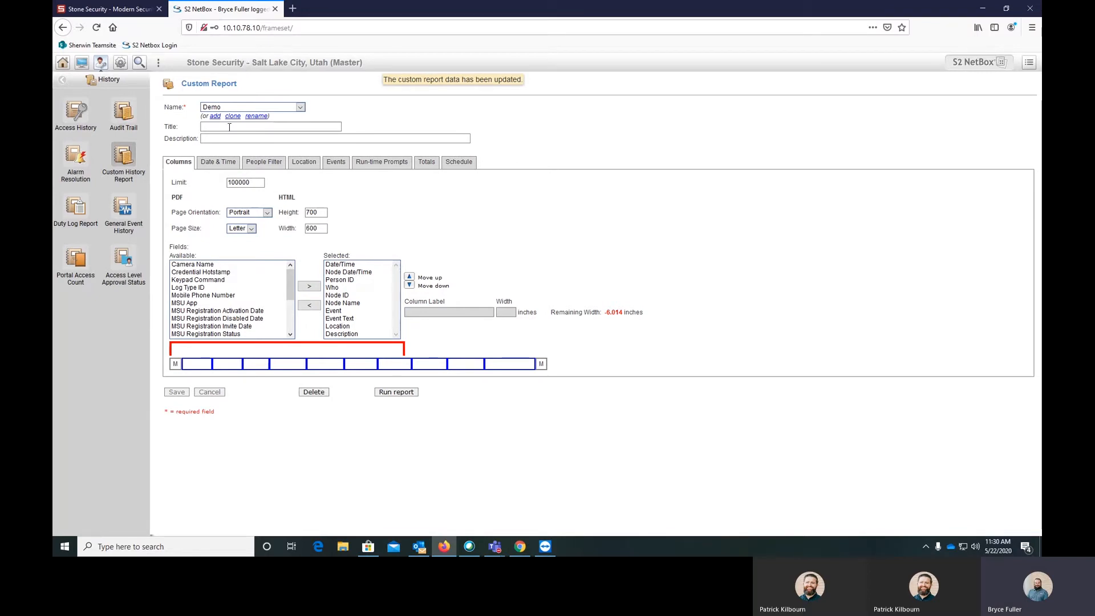
left_click(217, 161)
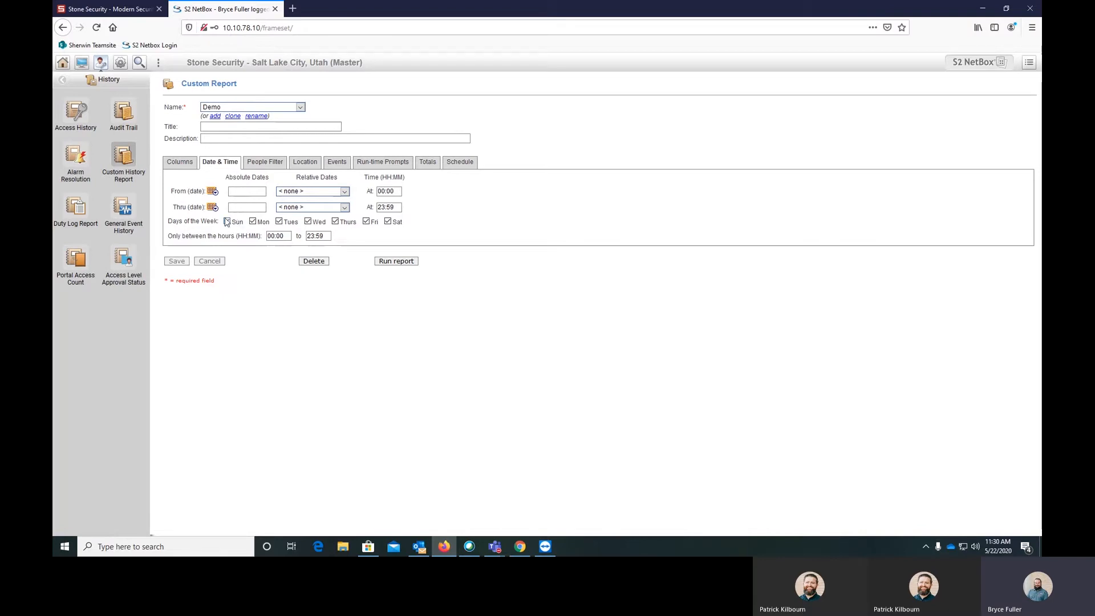
Set Demo's From date to the relative date Last Sunday.
left_click(227, 221)
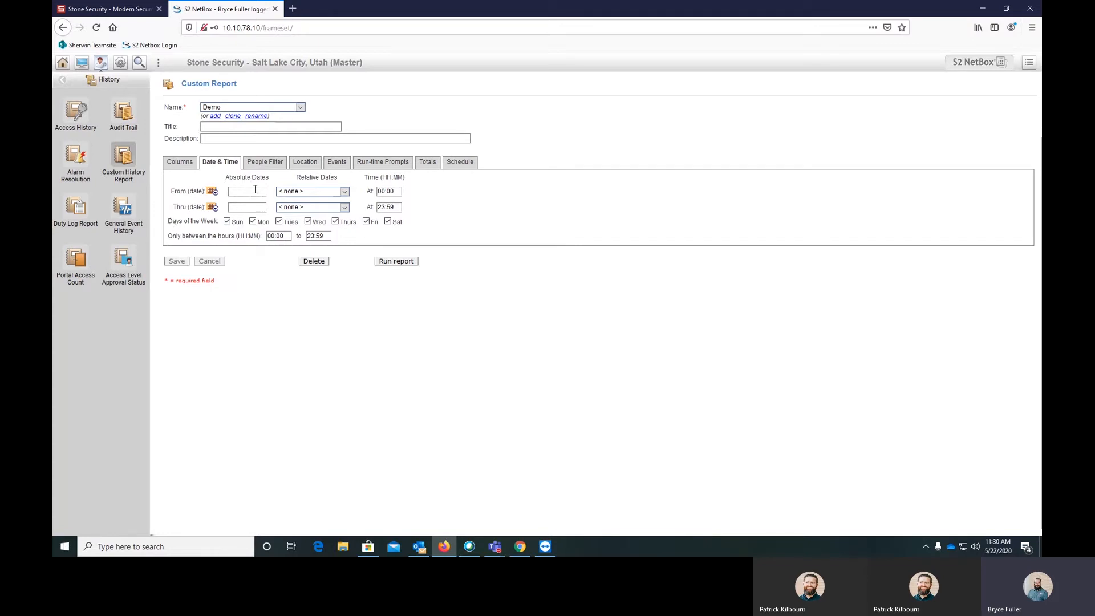
left_click(214, 190)
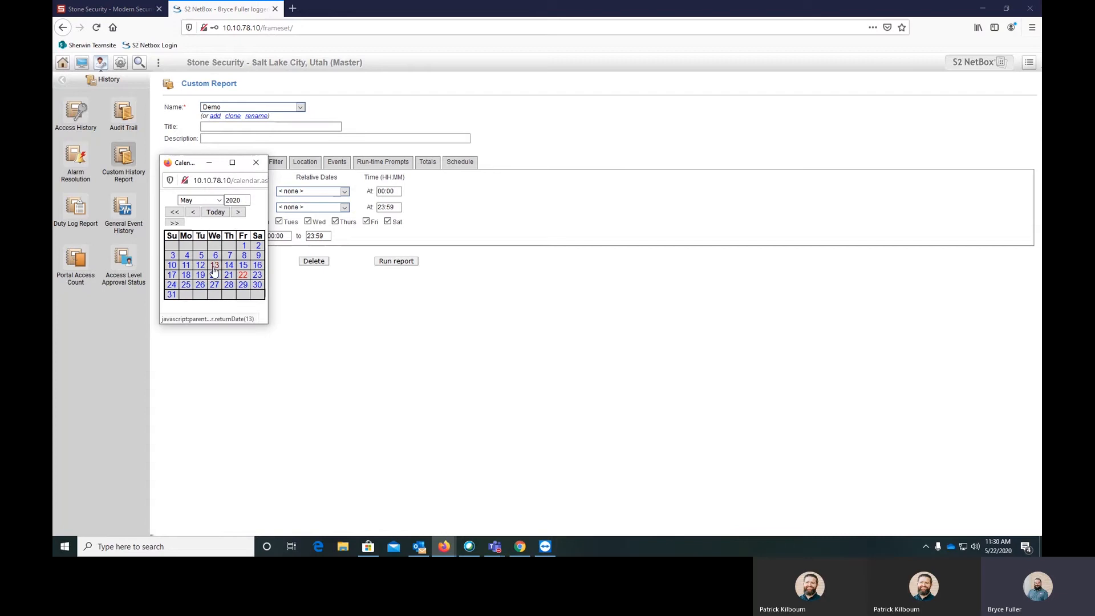
mouse_move(242, 275)
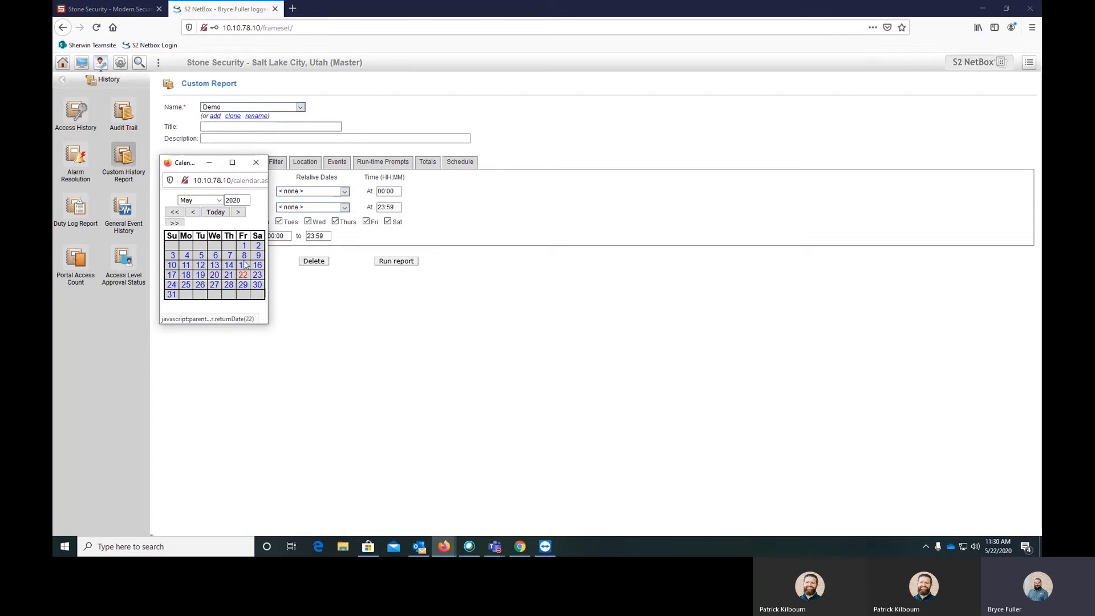
left_click(344, 190)
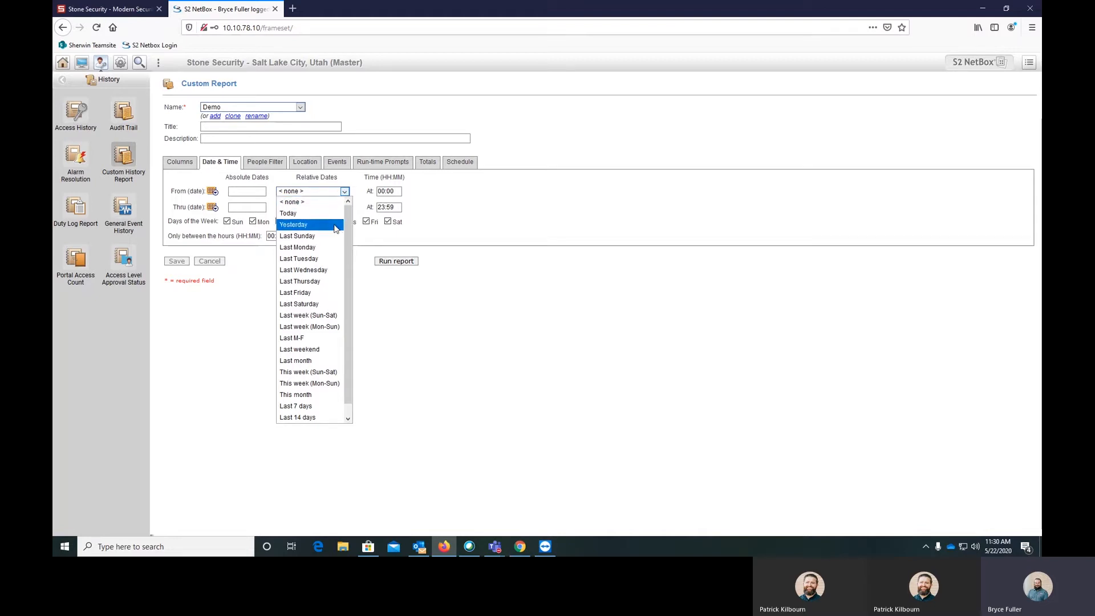
left_click(297, 235)
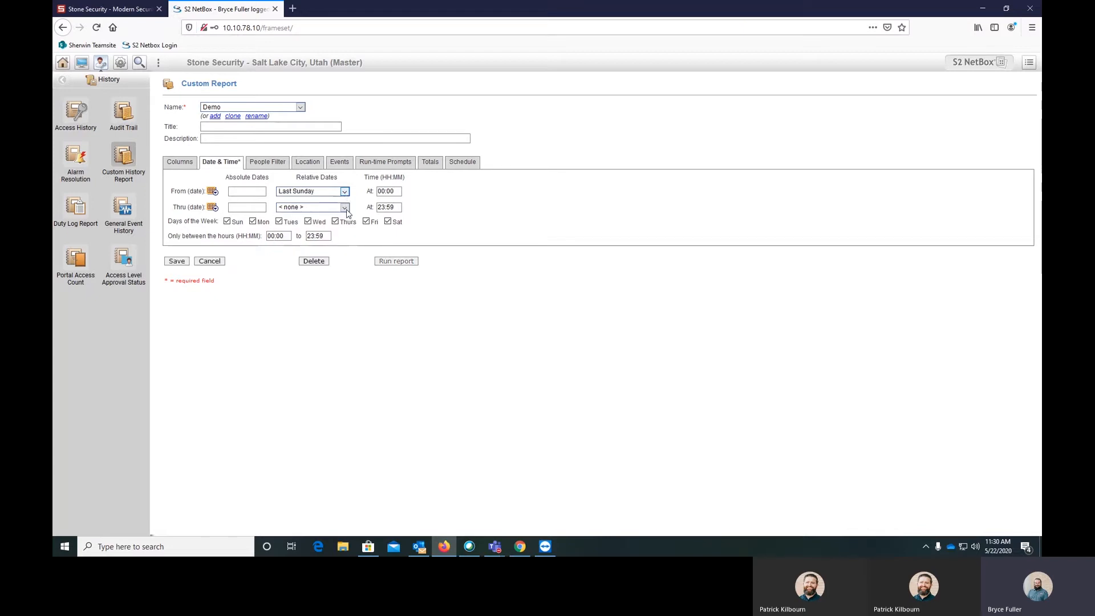
left_click(312, 206)
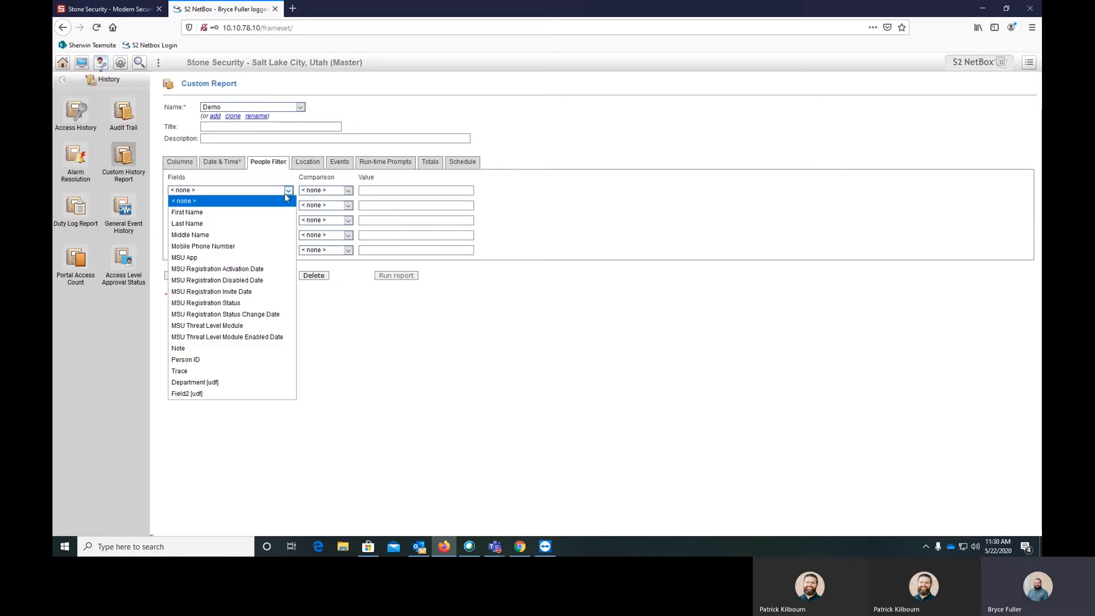
mouse_move(230, 224)
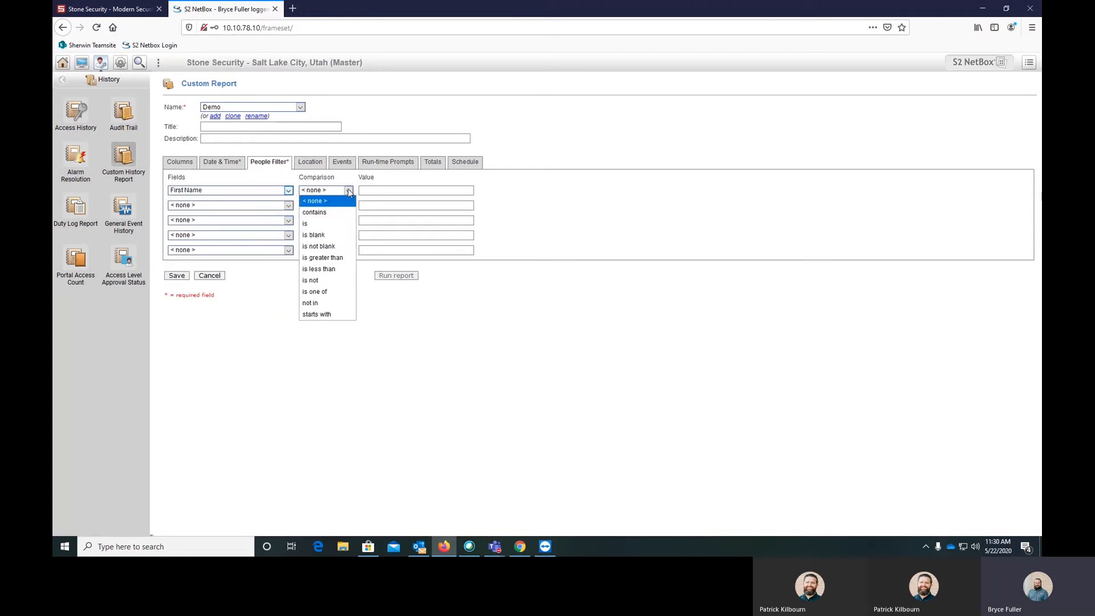
mouse_move(319, 270)
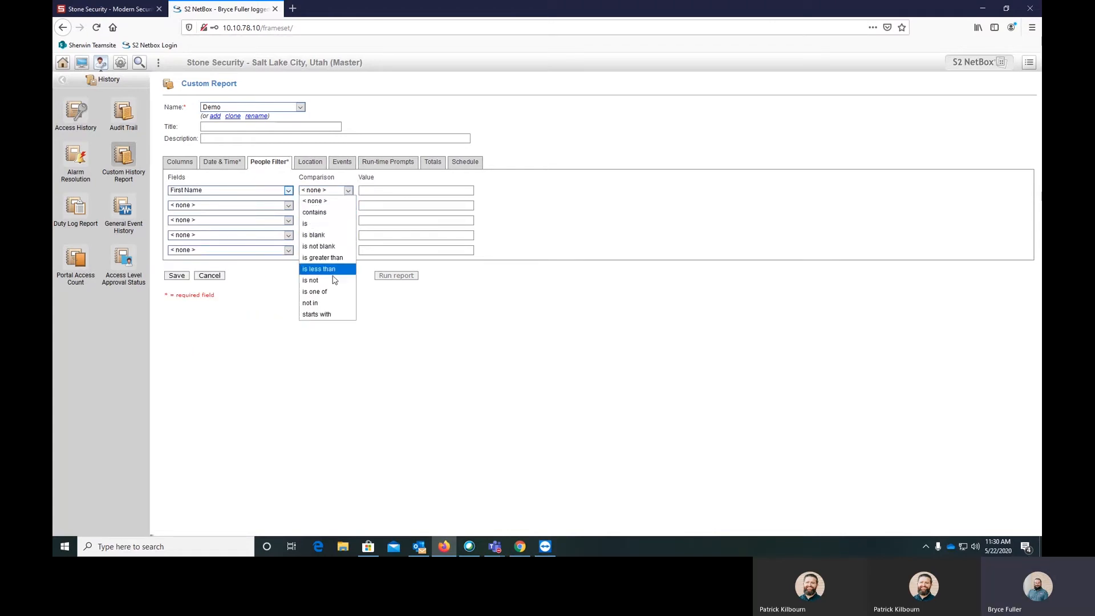
Add a People Filter condition First Name is 'bryce'.
left_click(305, 222)
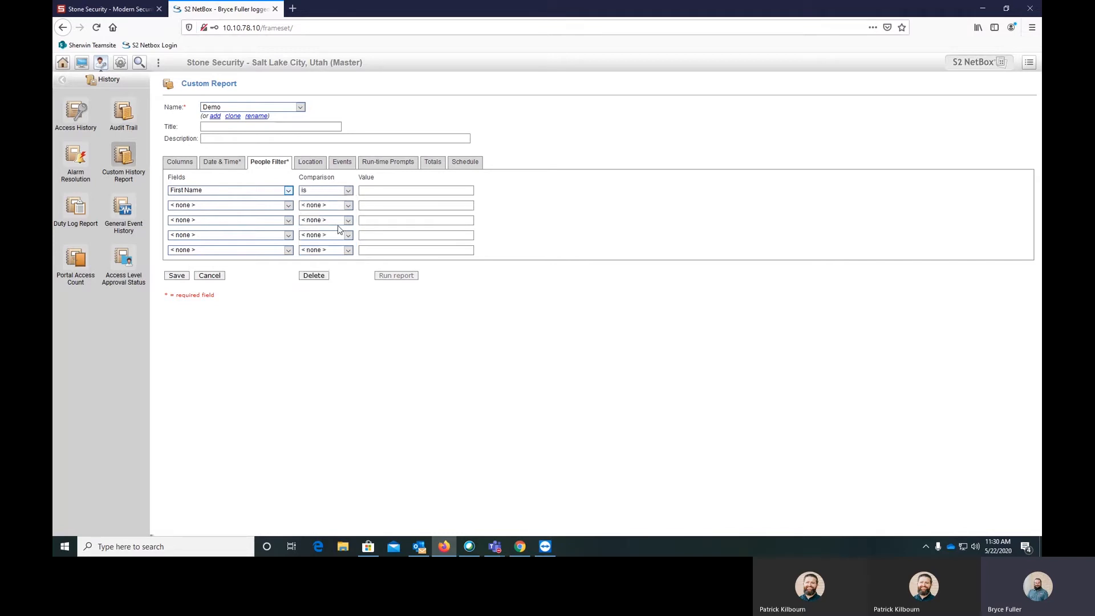
type("bryce")
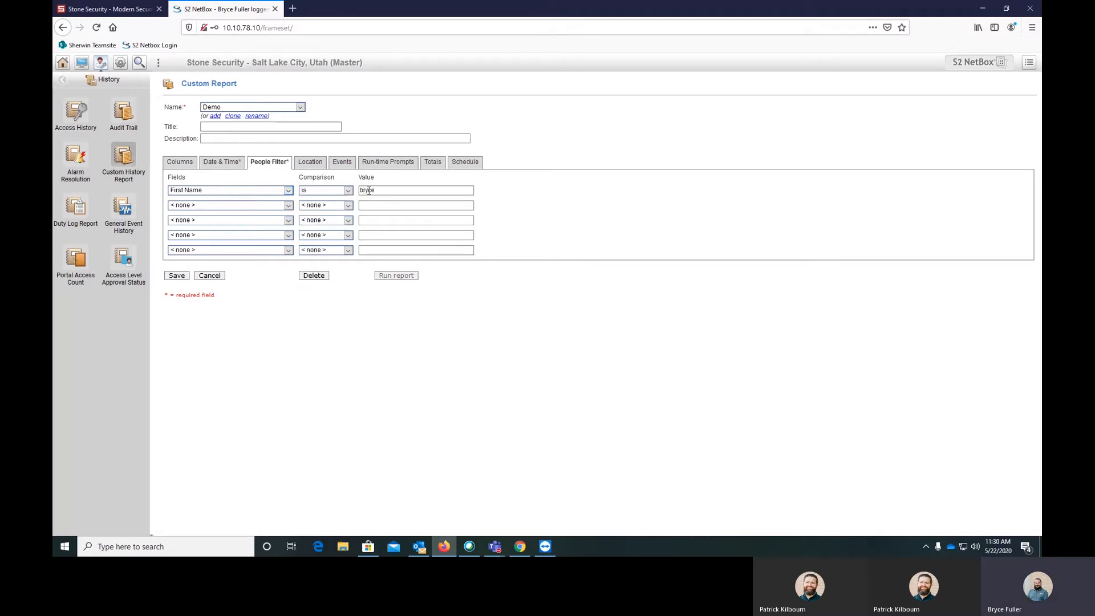
Limit the report's locations to SLC - Projects Entry Portal and SLC - Main Entry Portal.
left_click(310, 161)
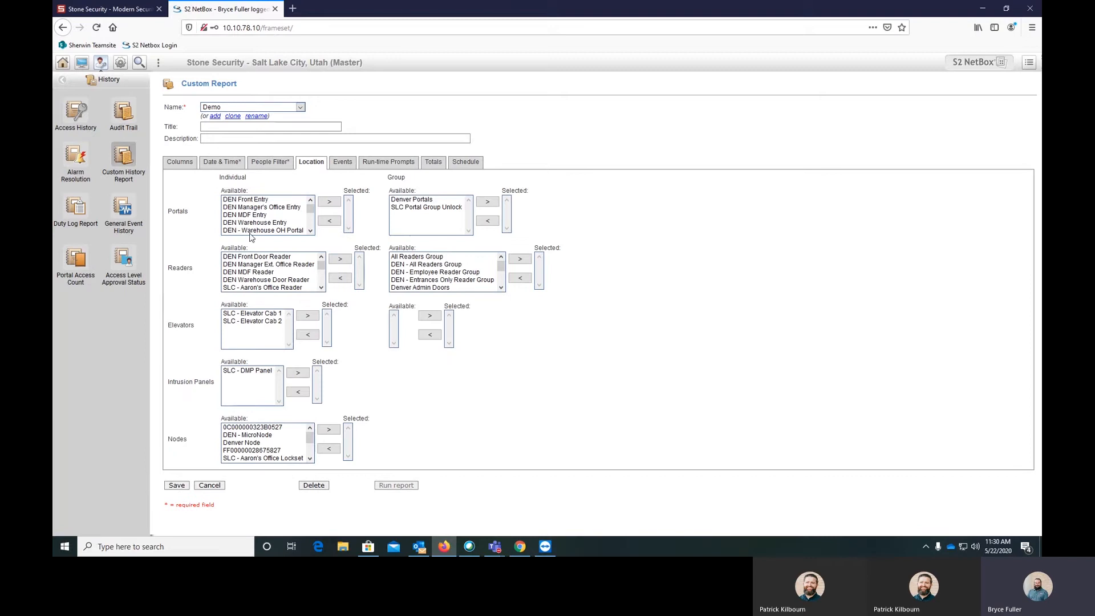
scroll("down", 3)
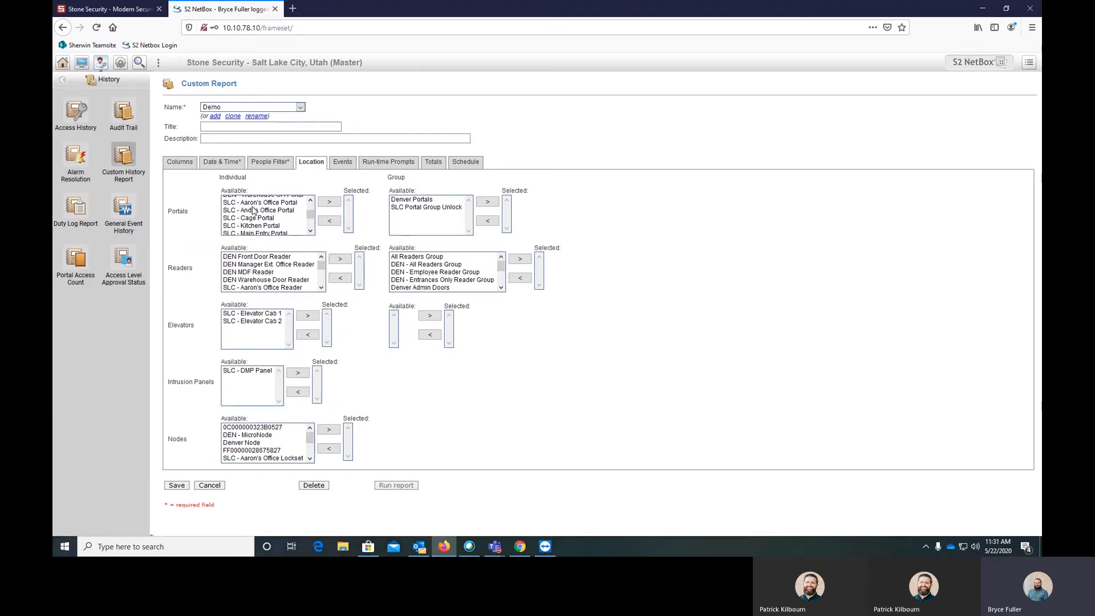
scroll("down", 3)
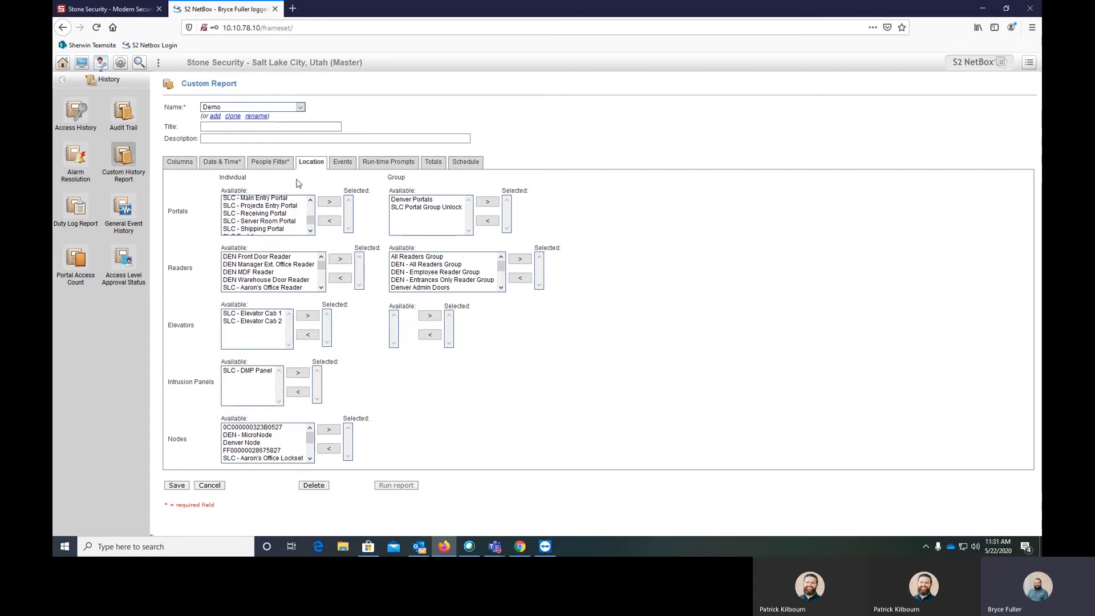
mouse_move(286, 226)
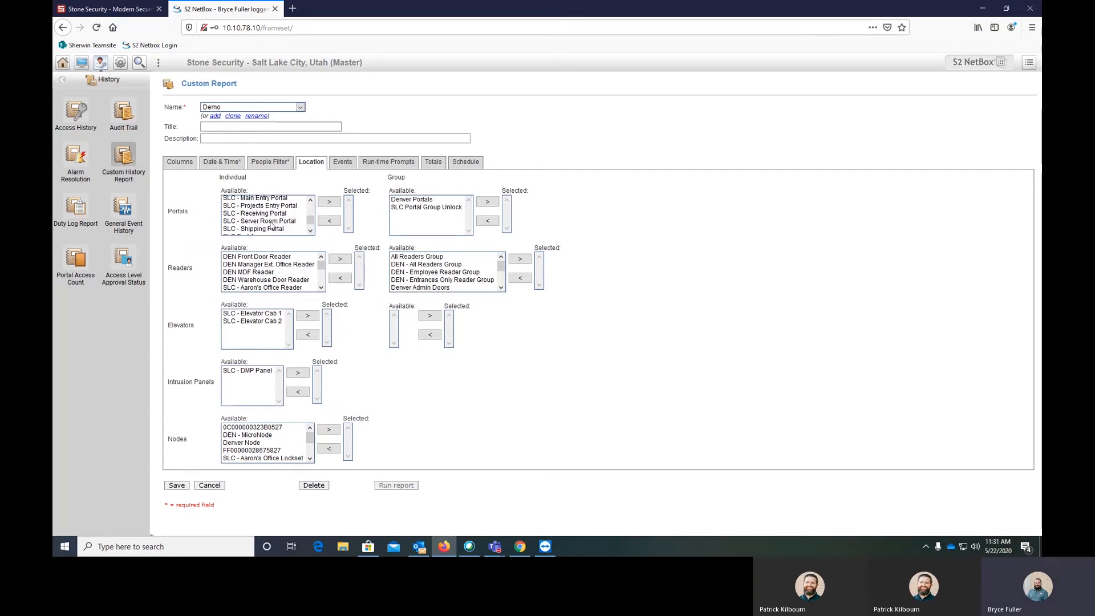
left_click(329, 202)
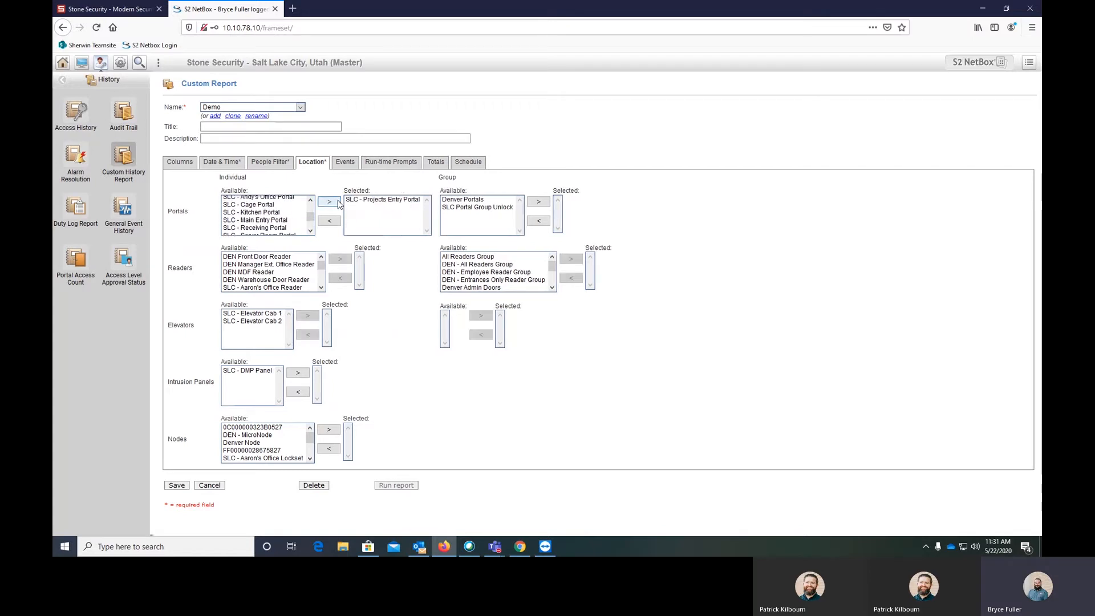
left_click(329, 202)
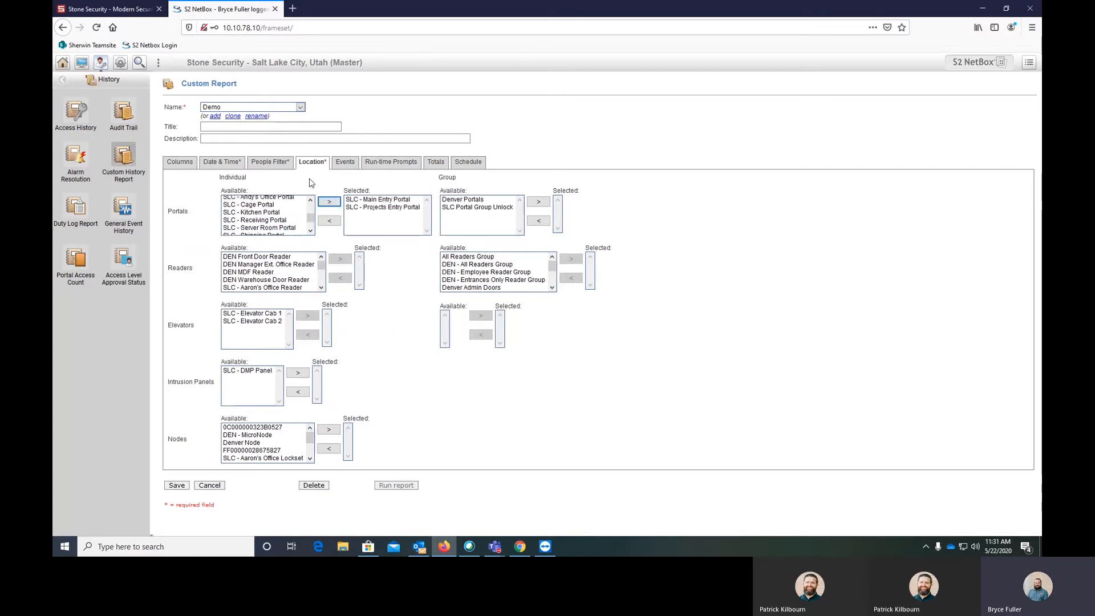
Clear the First Name people filter by setting its comparison back to < none >.
left_click(269, 161)
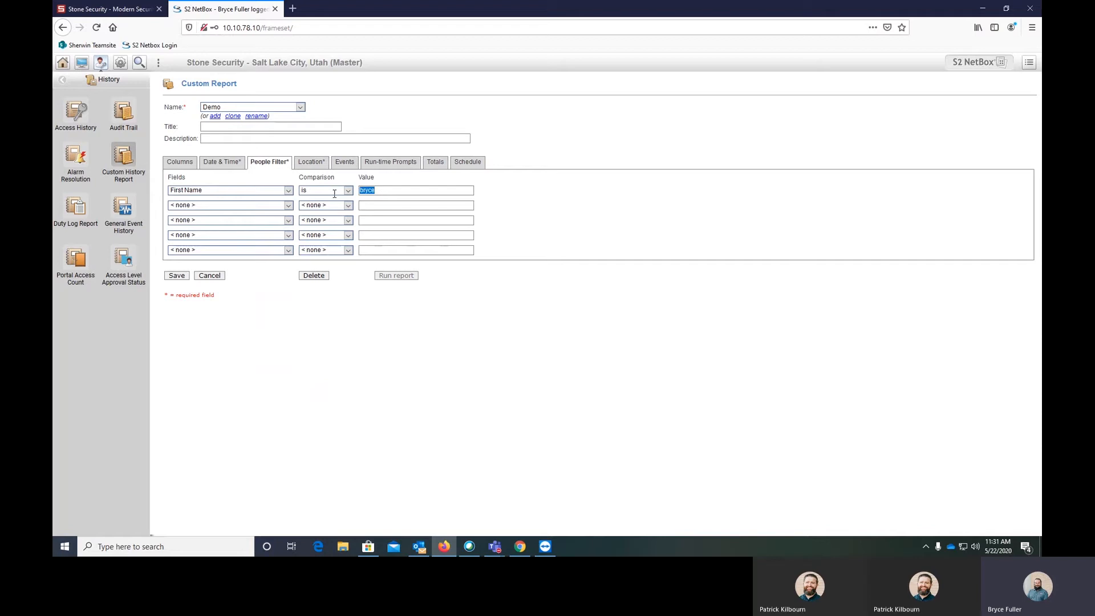
left_click(347, 191)
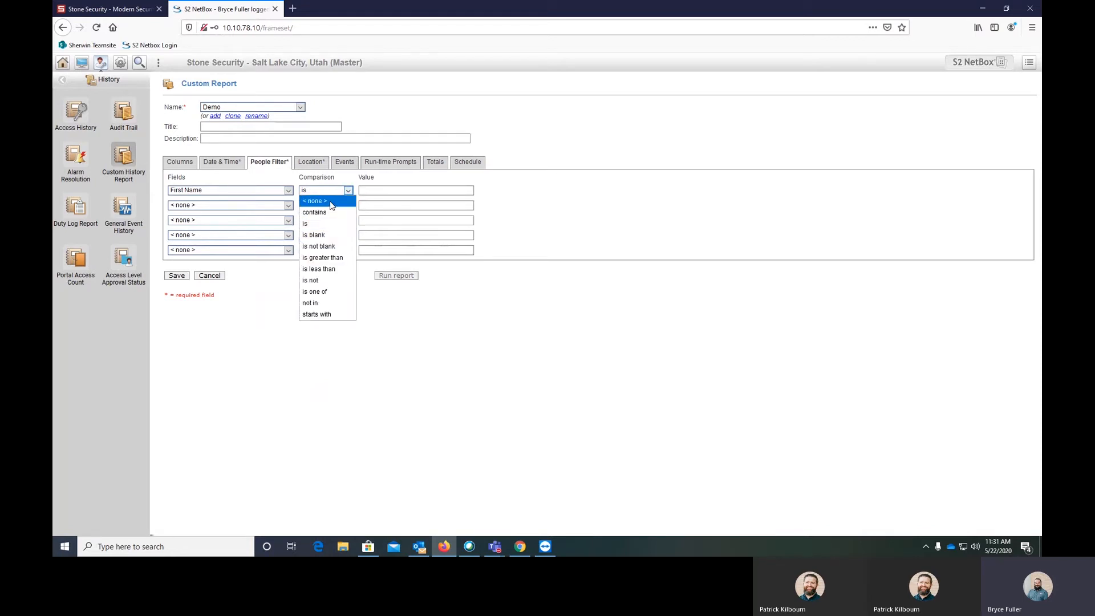
left_click(315, 200)
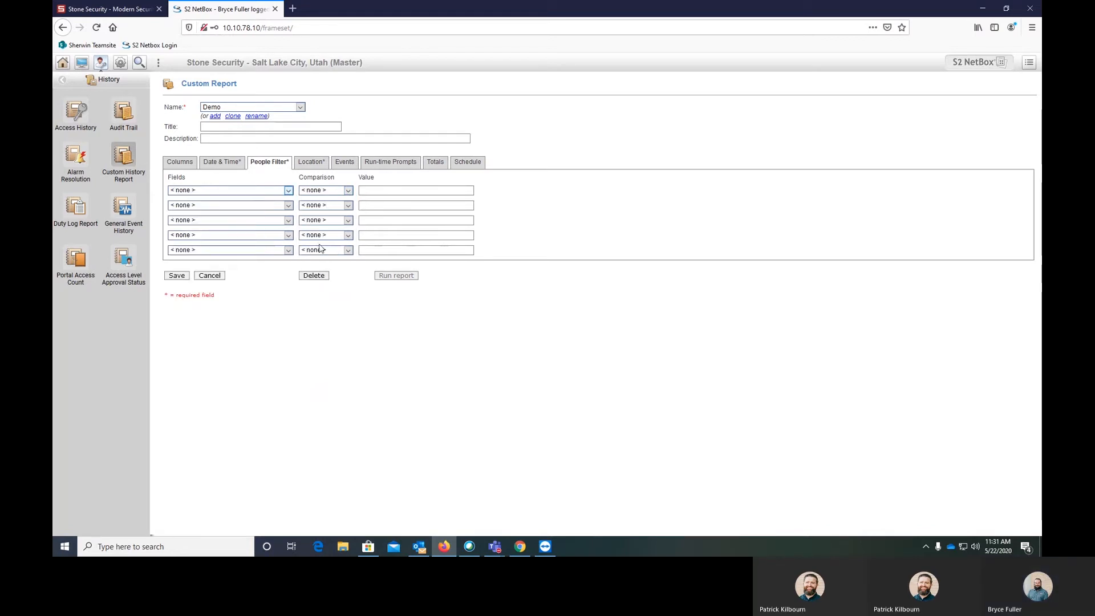
Show the Demo report's Events filter settings.
left_click(345, 161)
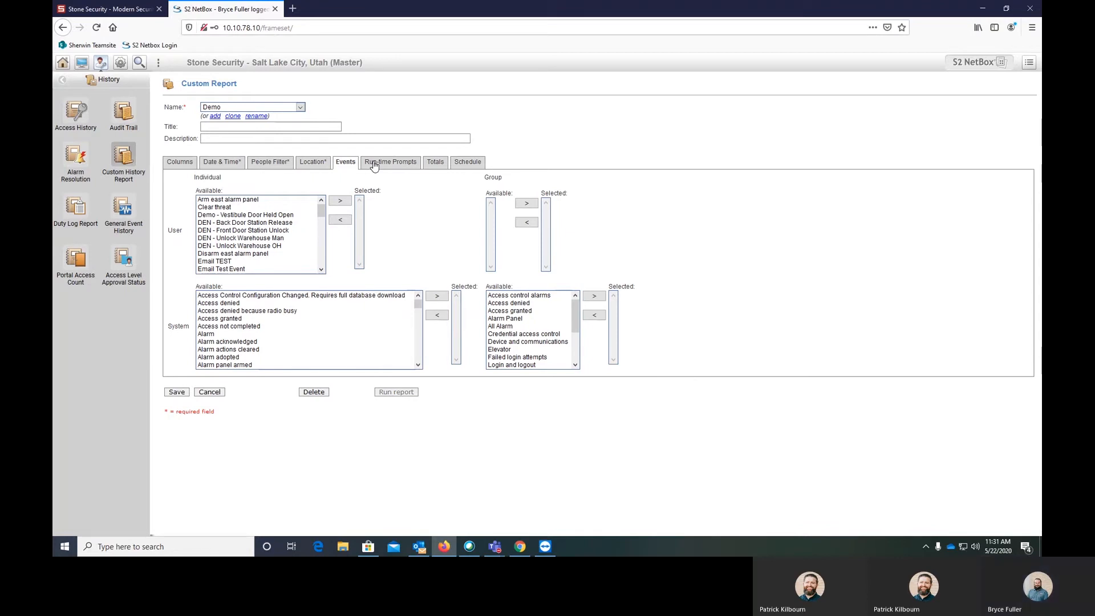
mouse_move(276, 310)
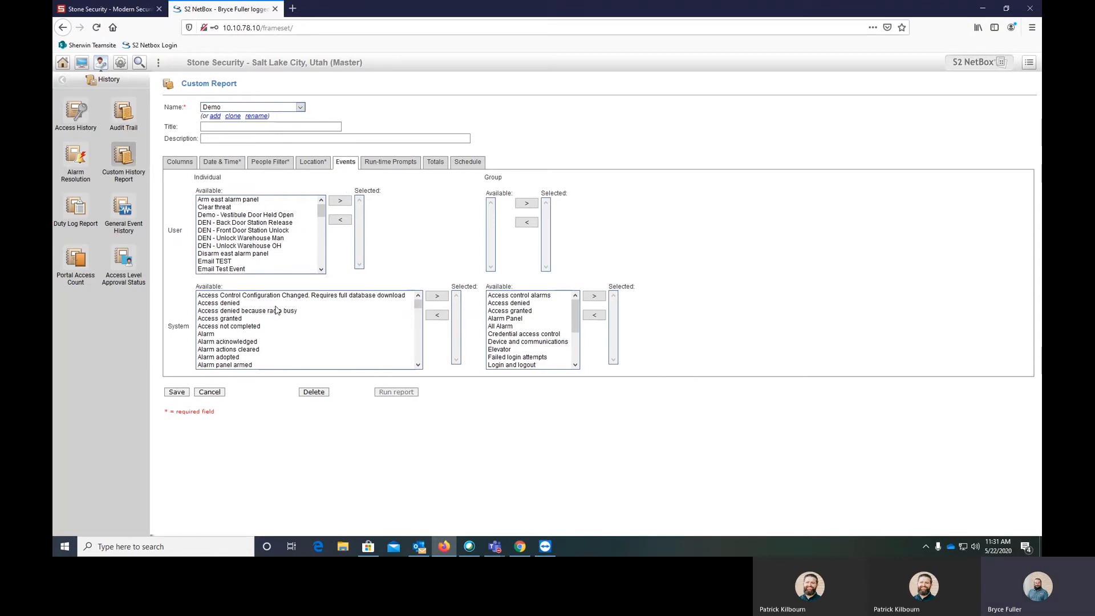
mouse_move(138, 315)
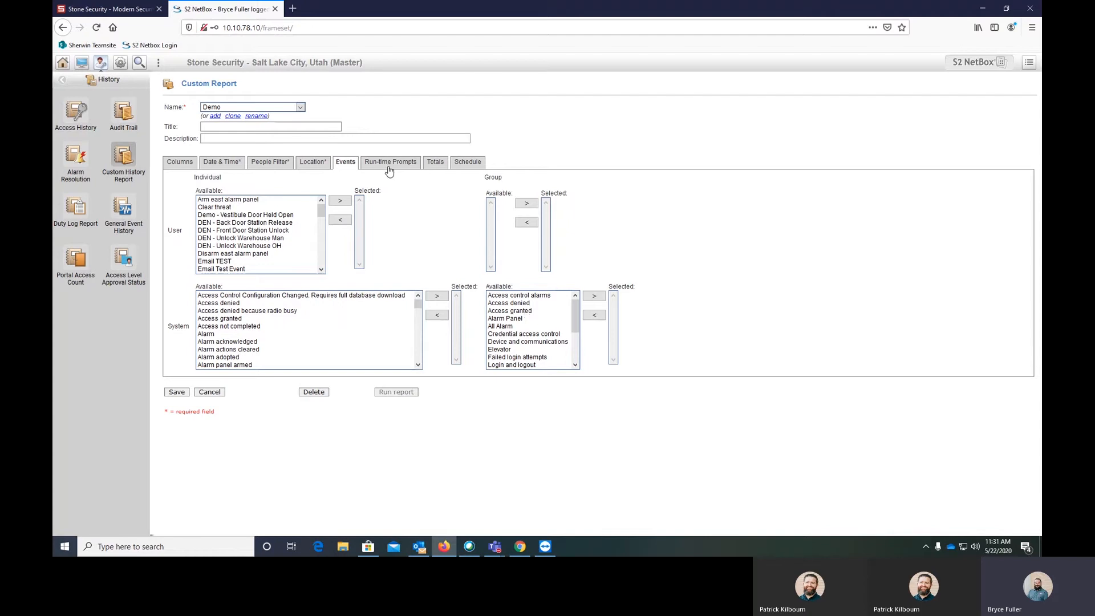
Save Demo and run it to produce the 134-record results table.
left_click(176, 391)
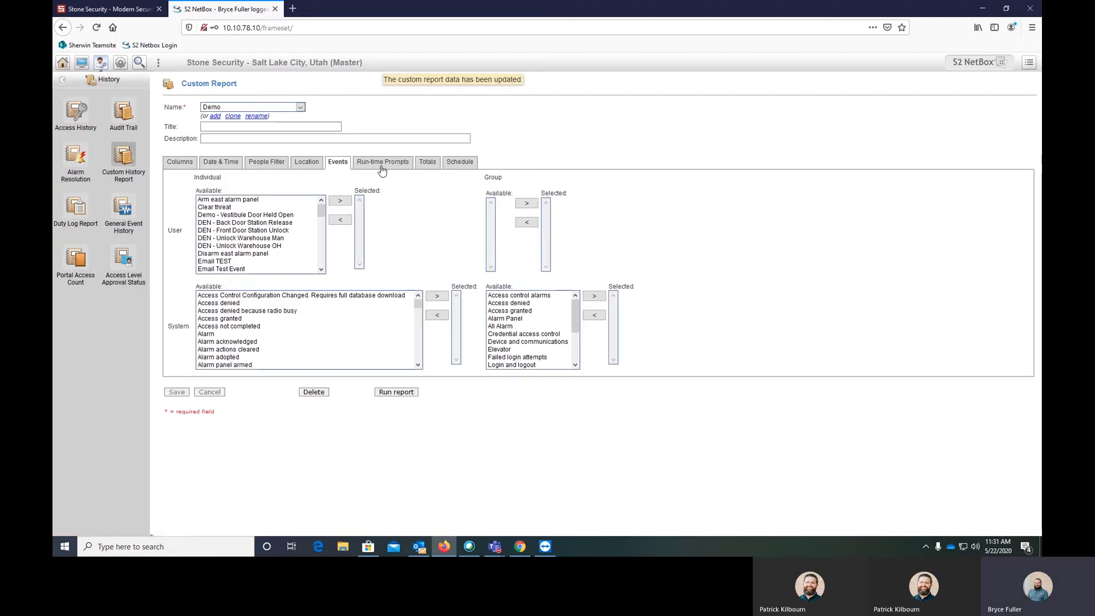
left_click(383, 160)
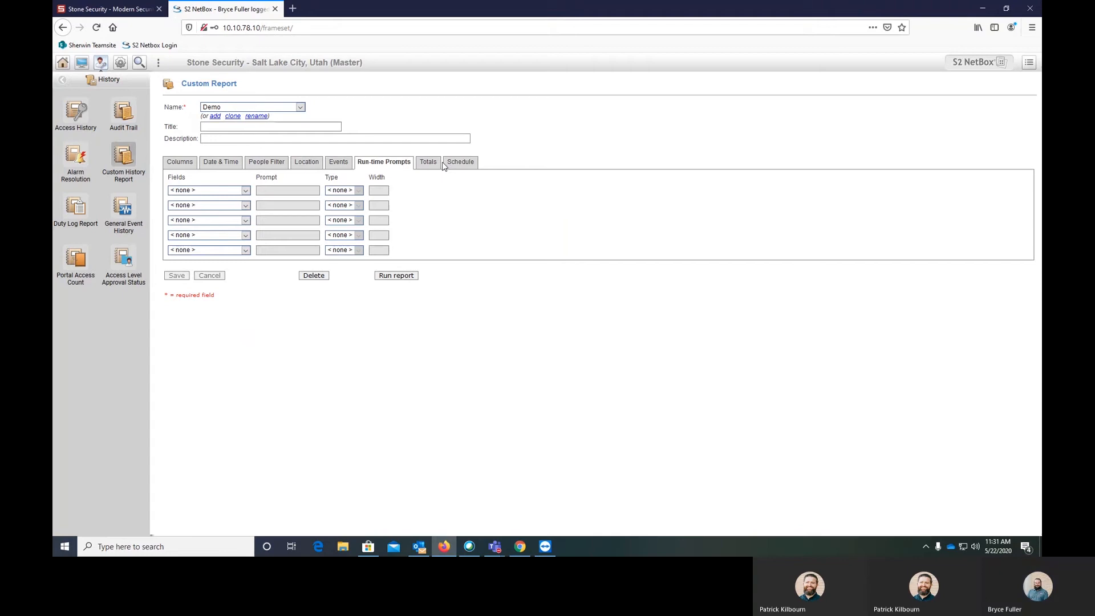
left_click(395, 275)
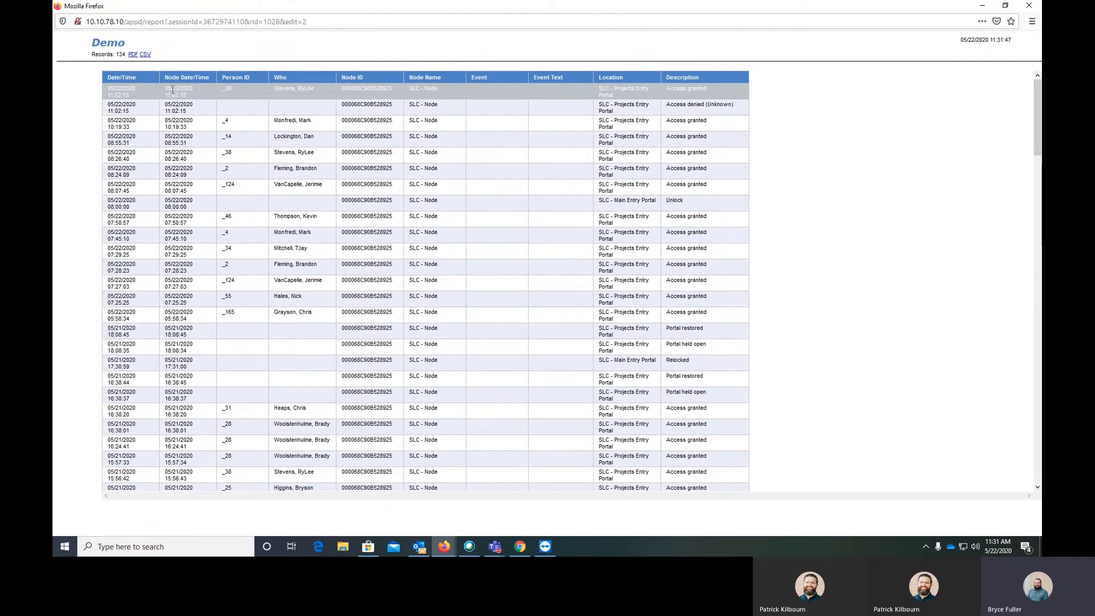
Check the first record's date value, then close the results window back to the Demo settings.
double_click(116, 88)
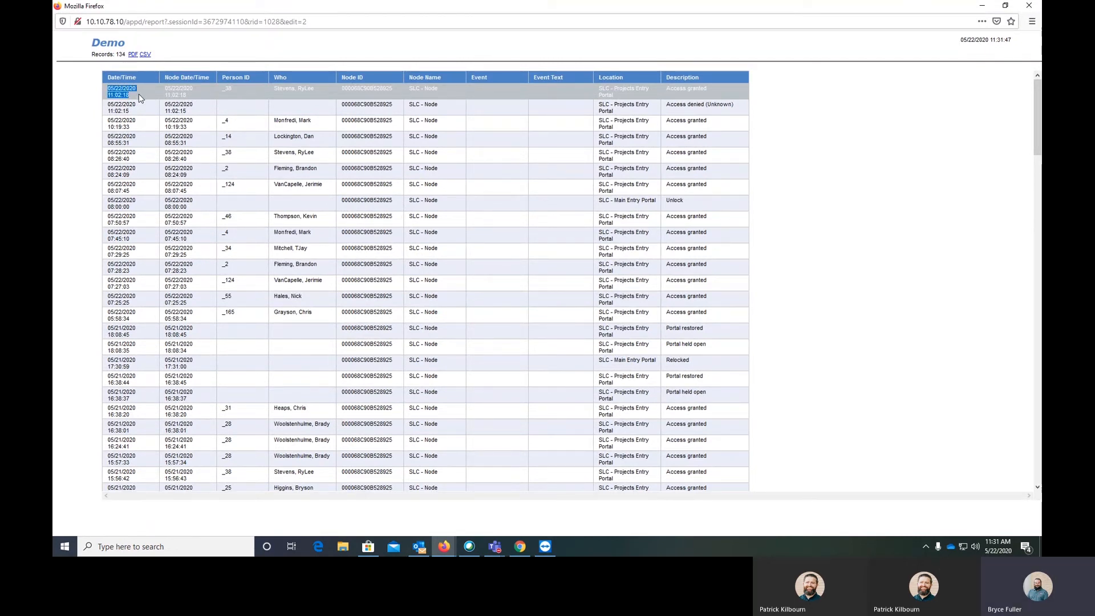
mouse_move(379, 95)
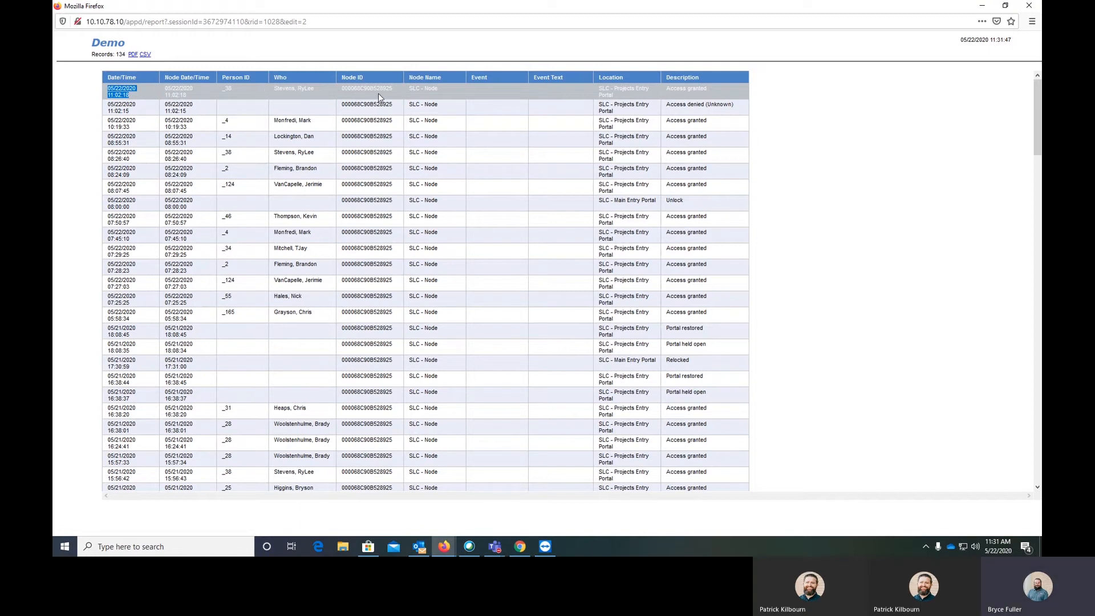
mouse_move(627, 98)
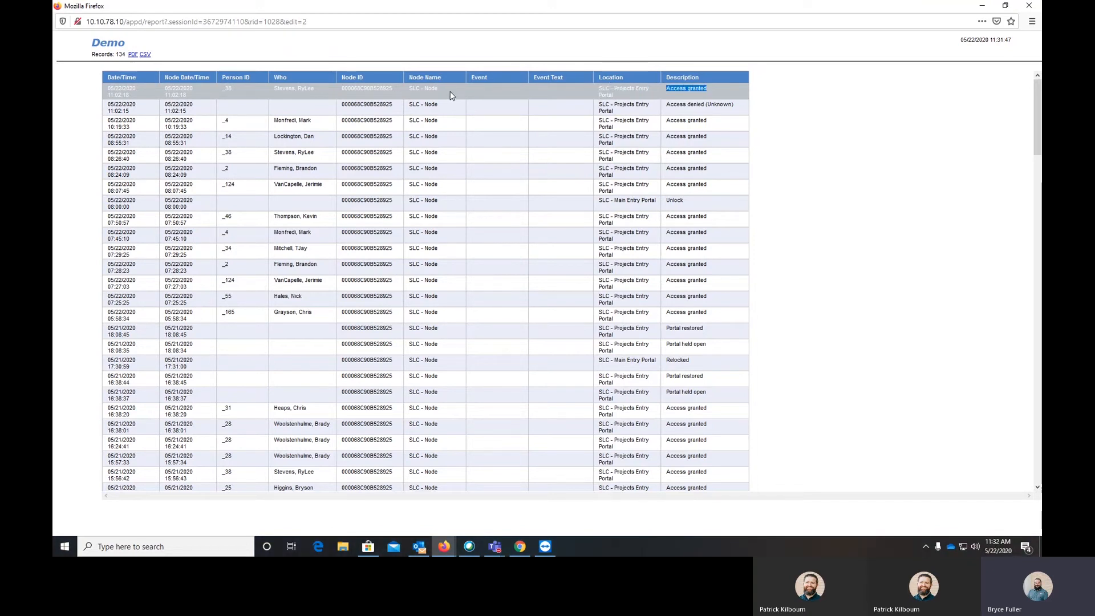
left_click(422, 87)
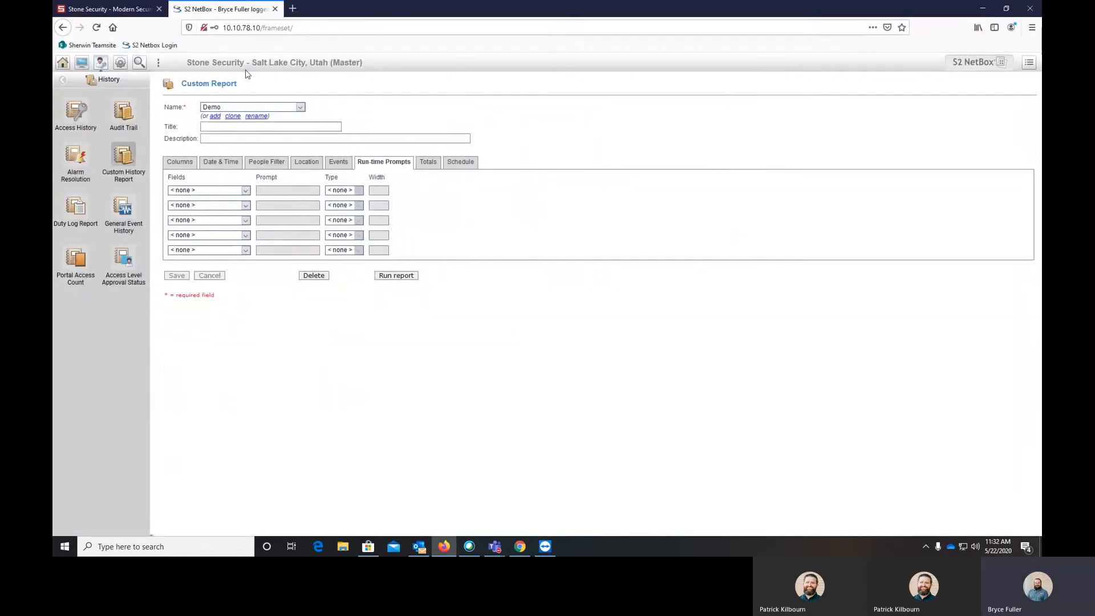
Navigate from Reports to People and show the Custom Person Reports list.
left_click(62, 79)
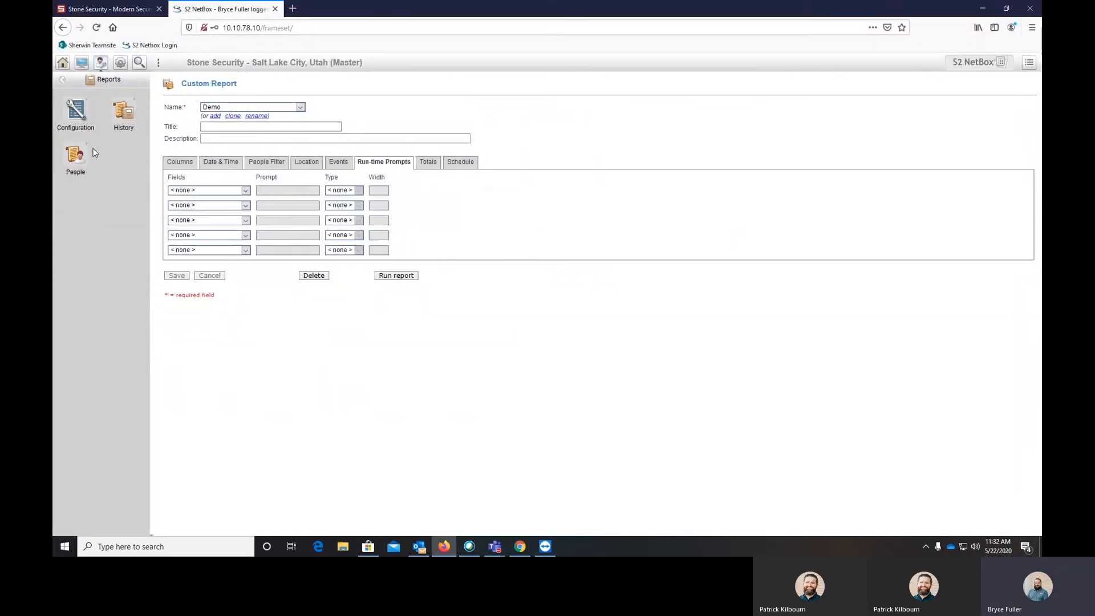
left_click(75, 157)
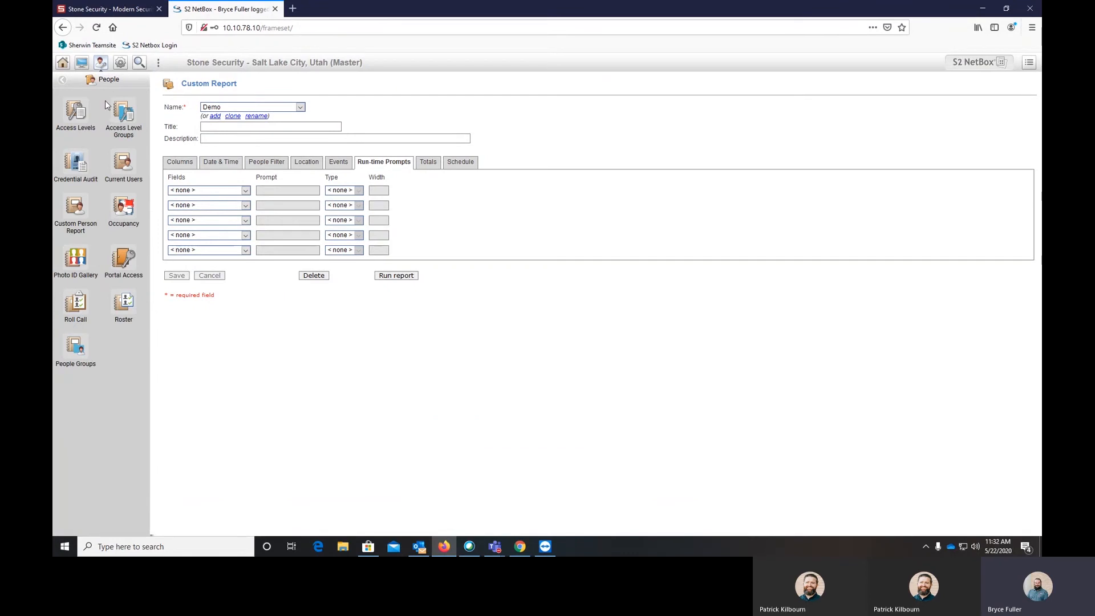
mouse_move(96, 145)
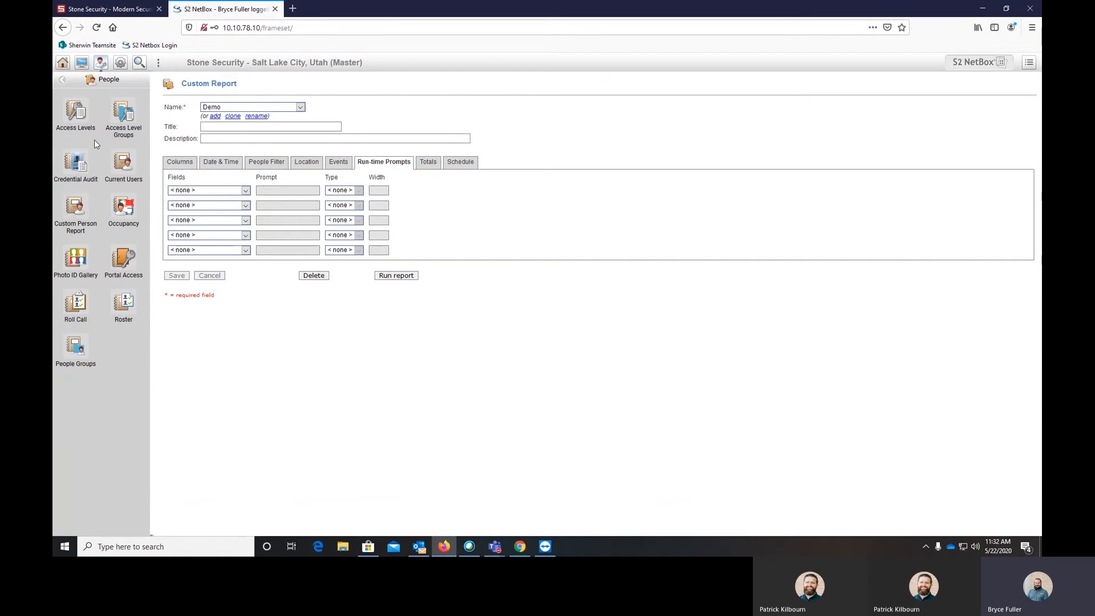
left_click(62, 79)
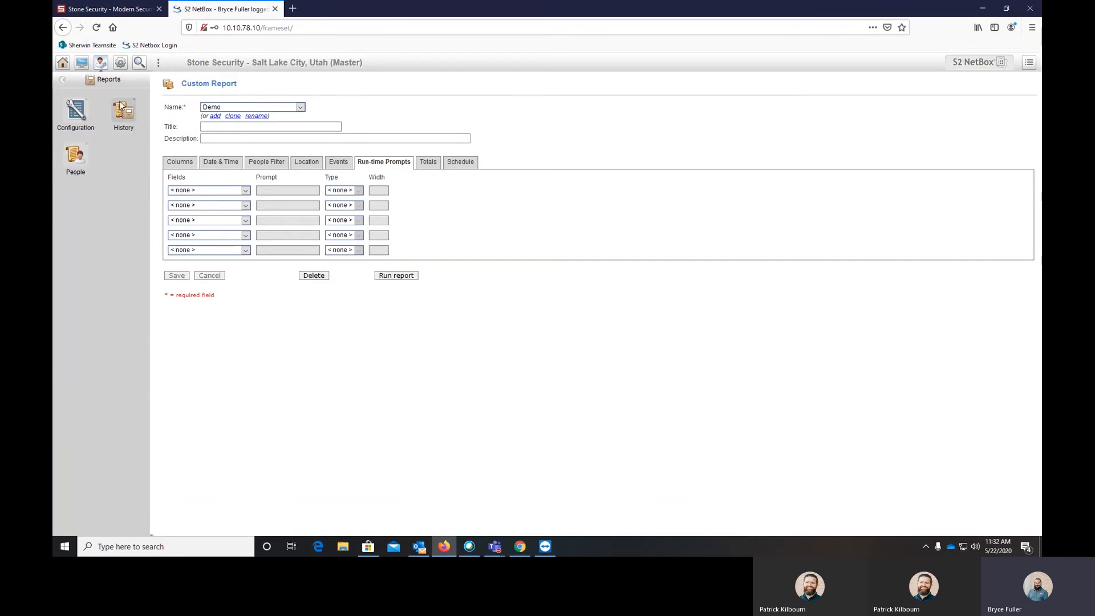
left_click(75, 159)
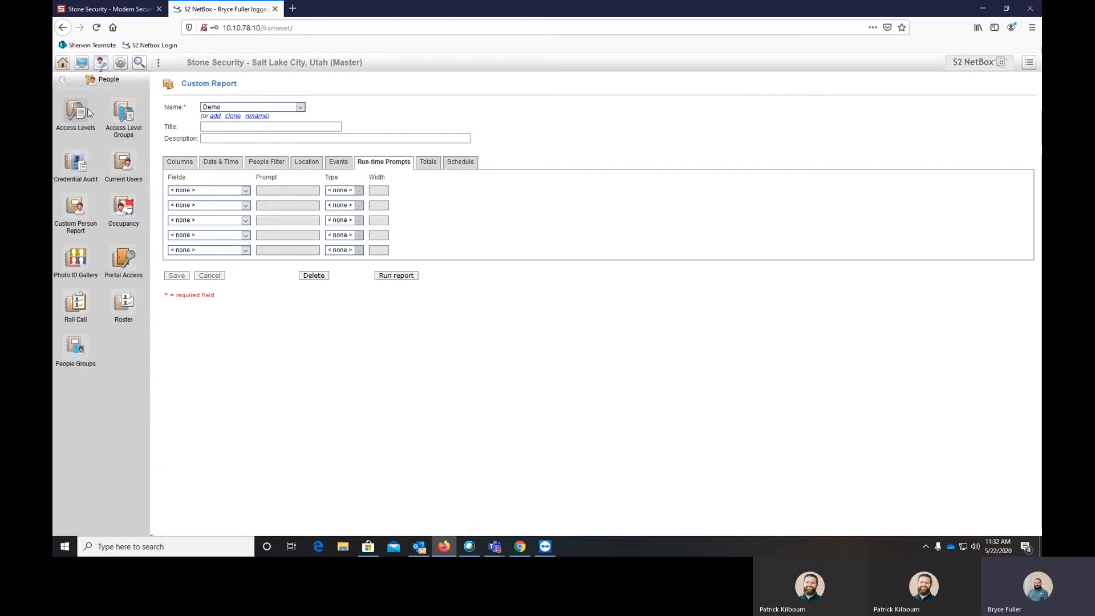
left_click(75, 210)
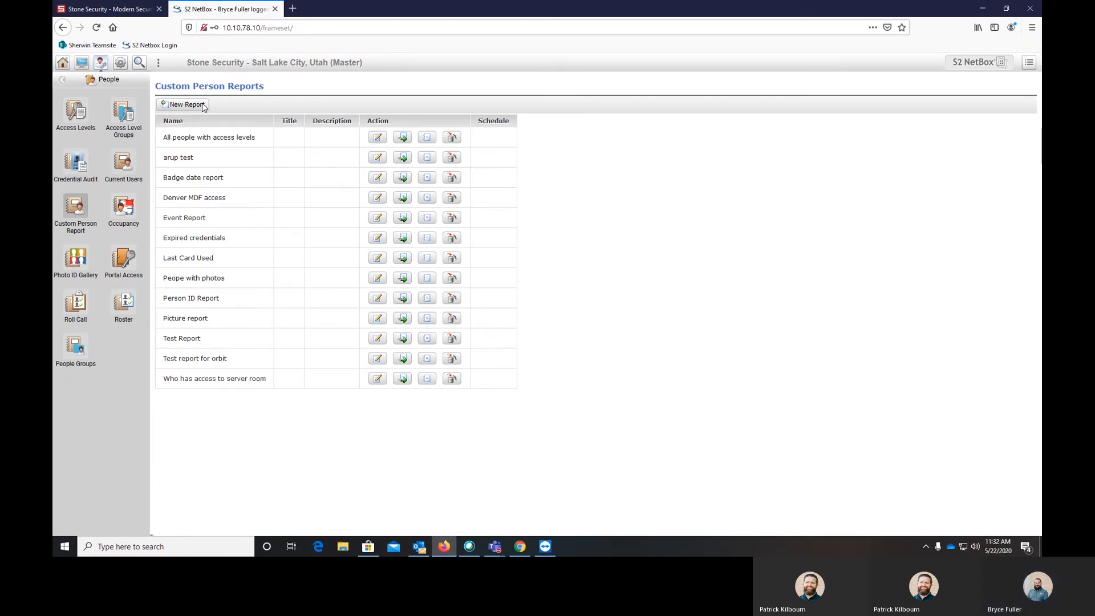
Create a new report named Demo with Access Level, Card Number, Credential Format and Credential Status columns.
left_click(185, 105)
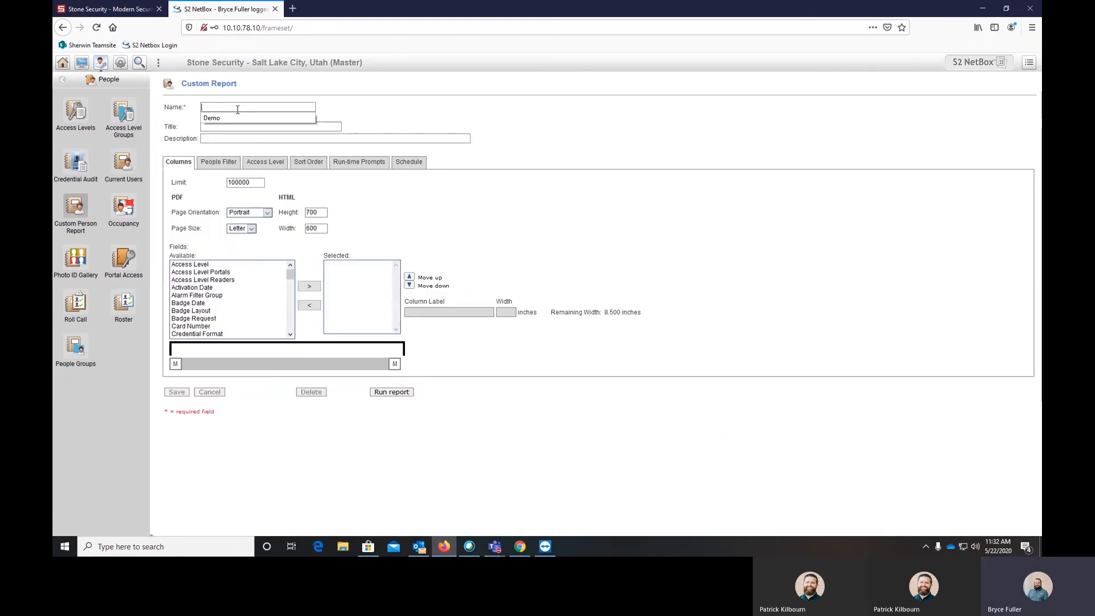
type("Demo")
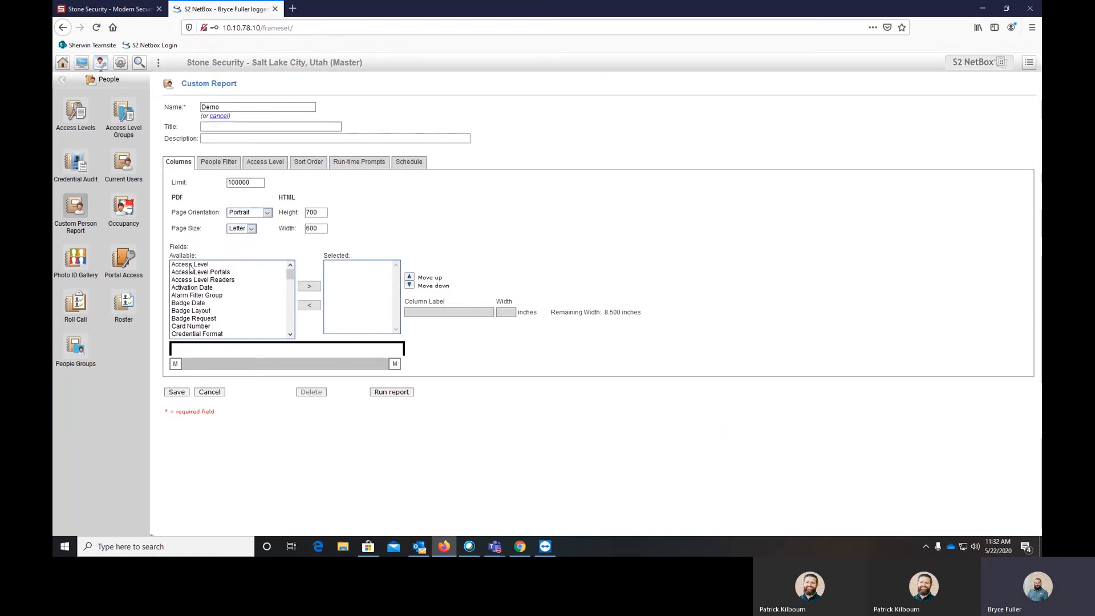
left_click(189, 263)
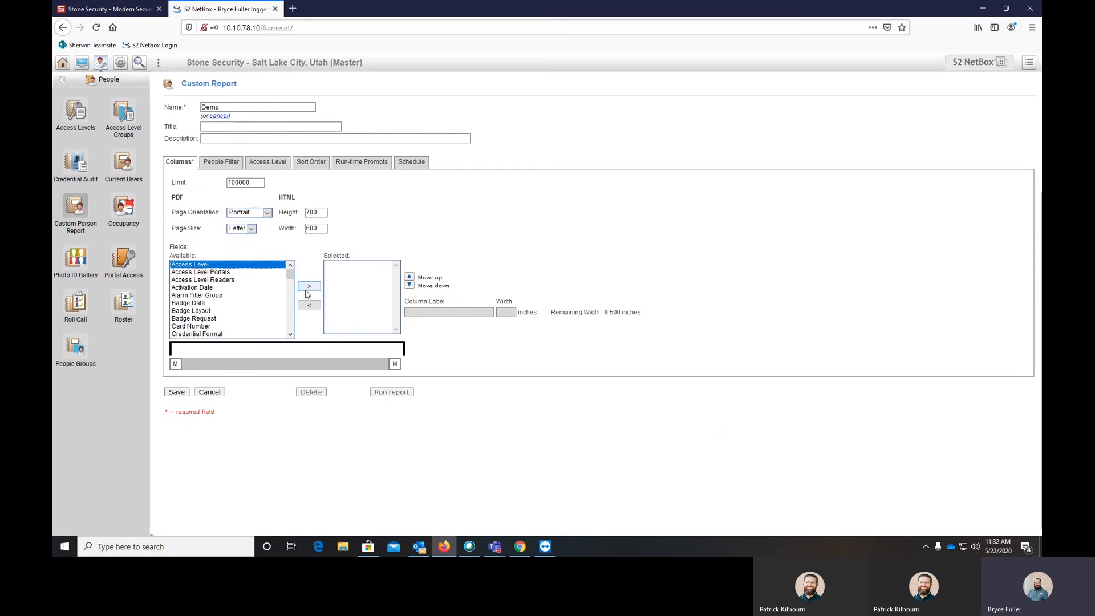
left_click(308, 285)
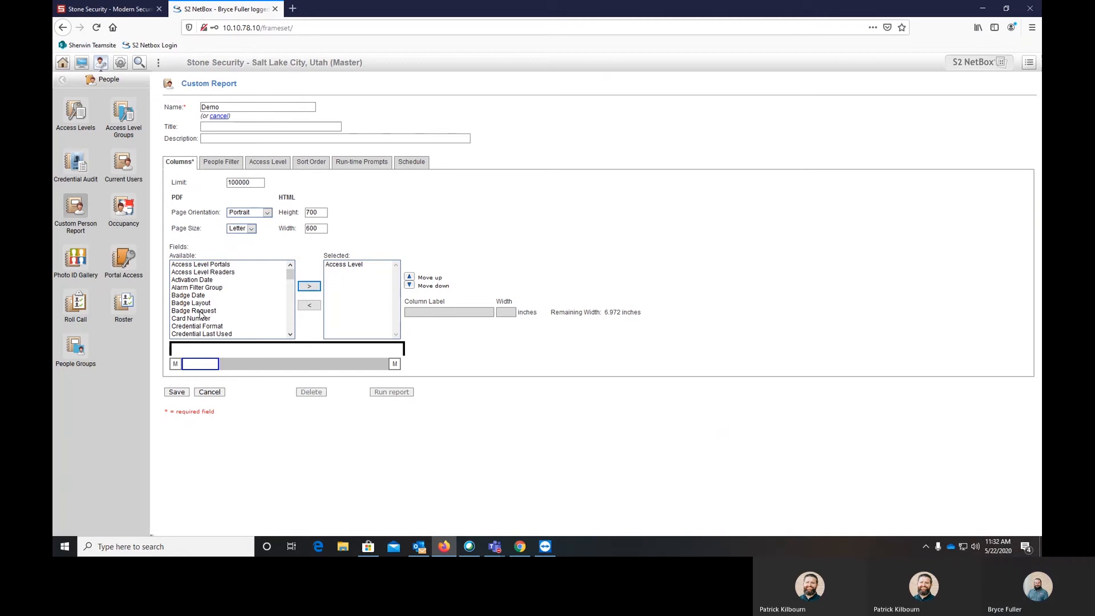
left_click(190, 318)
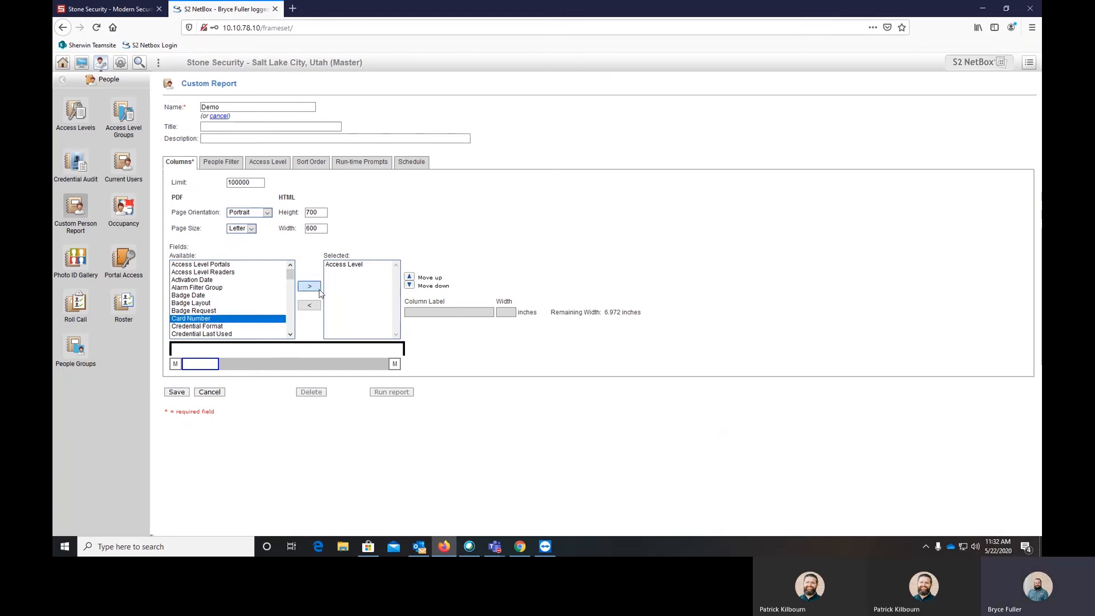
left_click(309, 286)
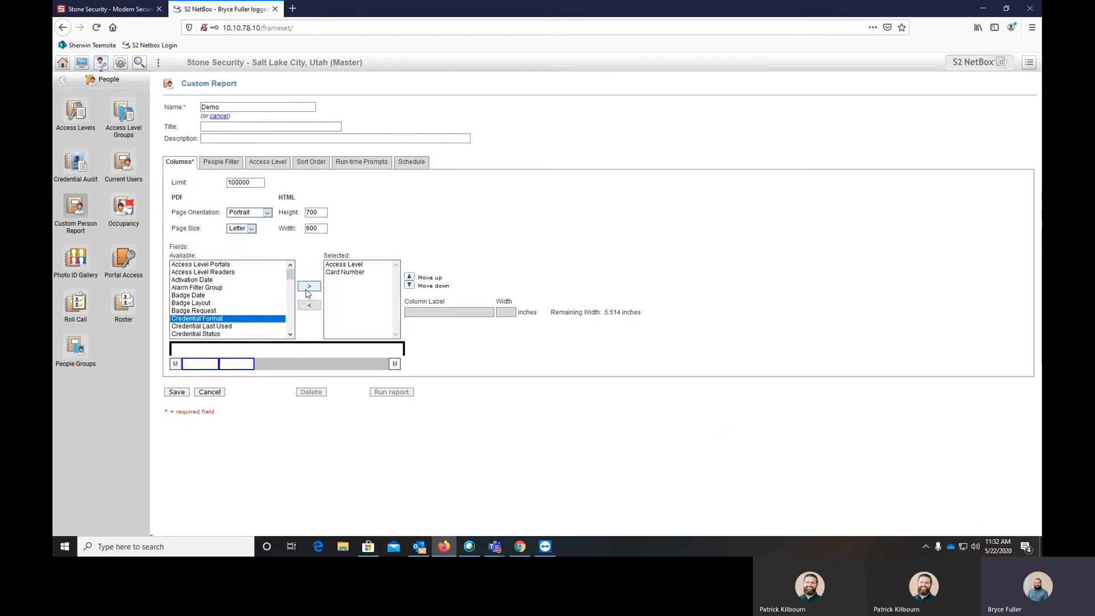
left_click(308, 287)
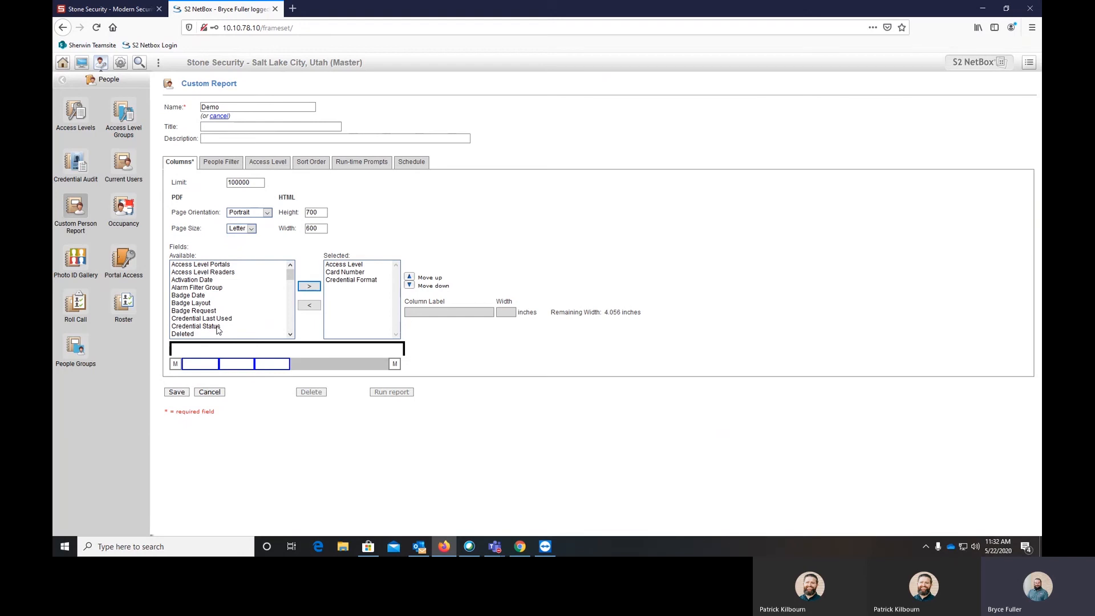
left_click(196, 326)
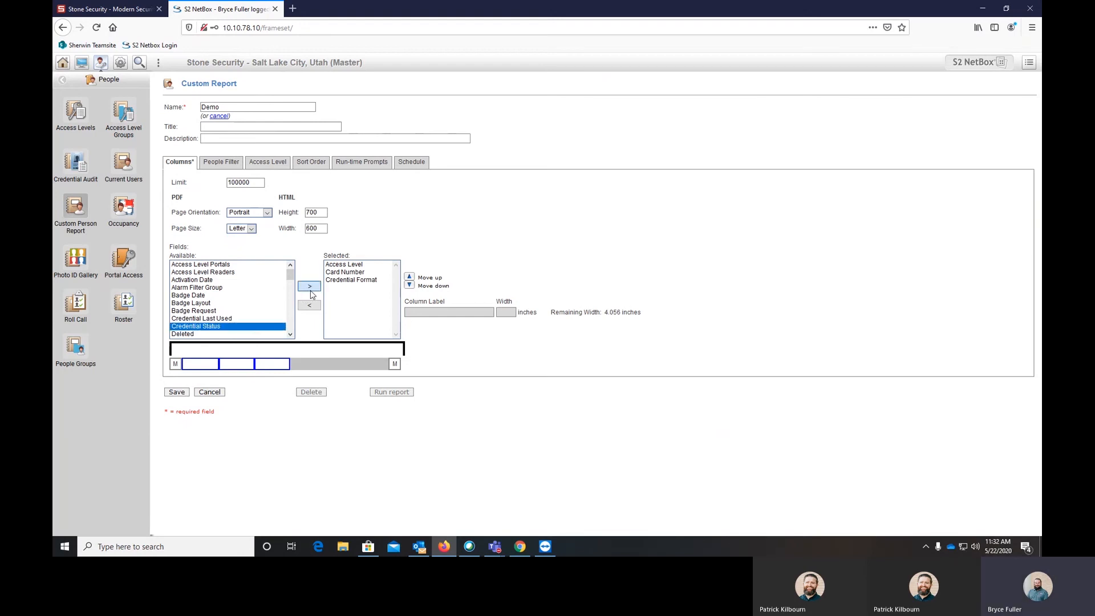
left_click(309, 285)
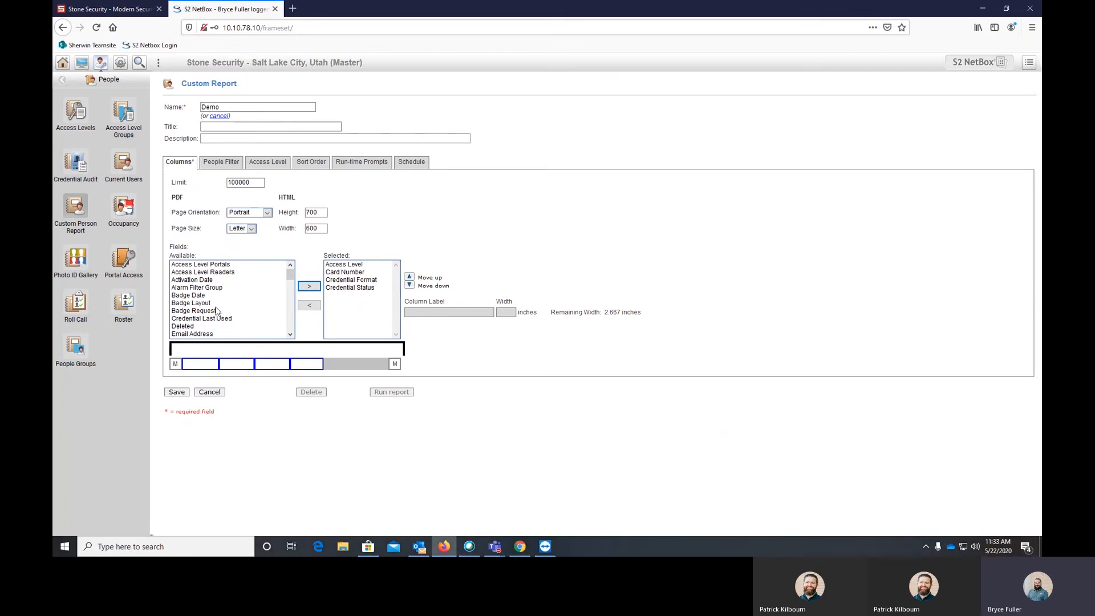
Add First Name, Last Name, Last Access and Person ID to the selected columns.
left_click(309, 287)
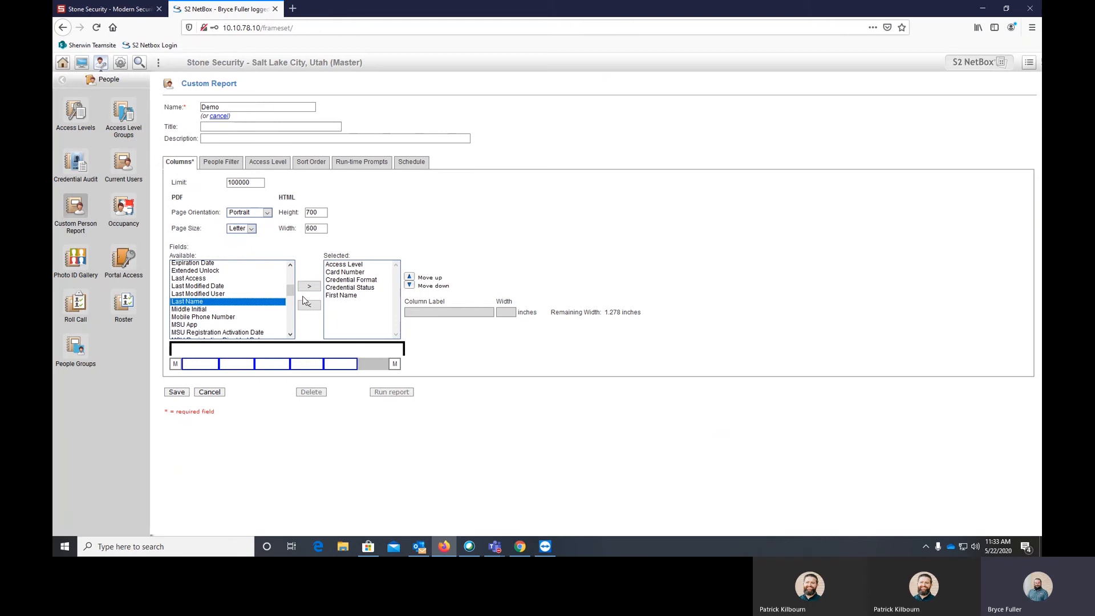
left_click(309, 286)
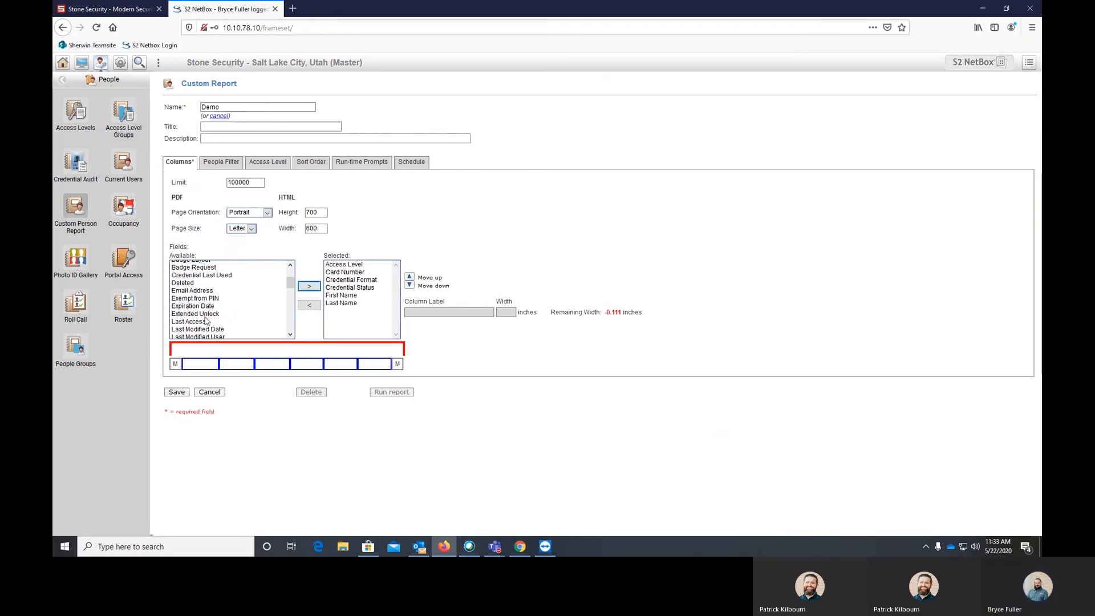
left_click(188, 322)
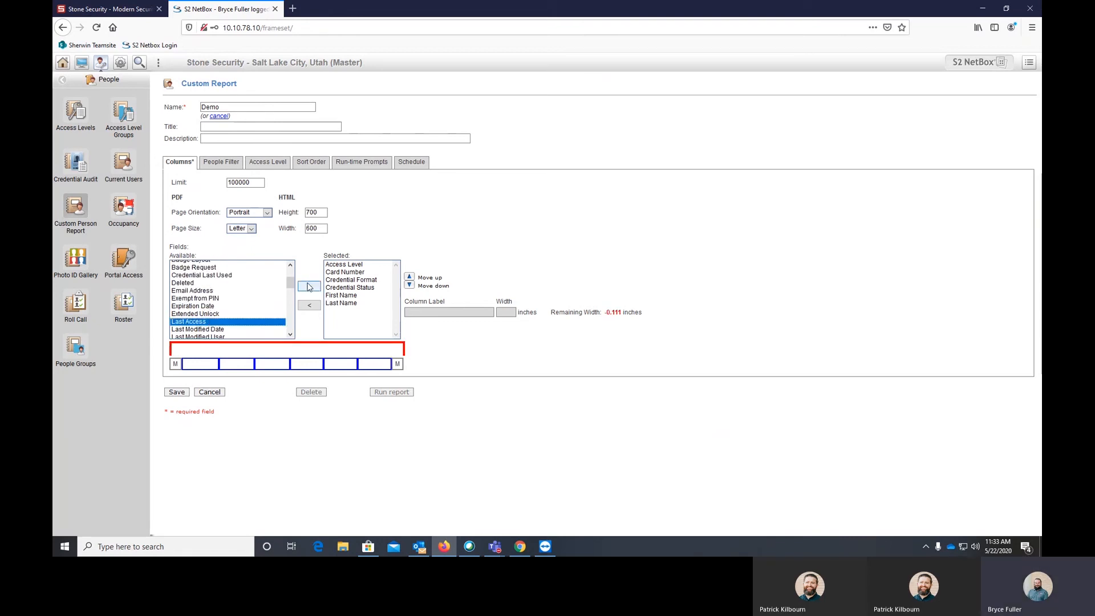
left_click(309, 286)
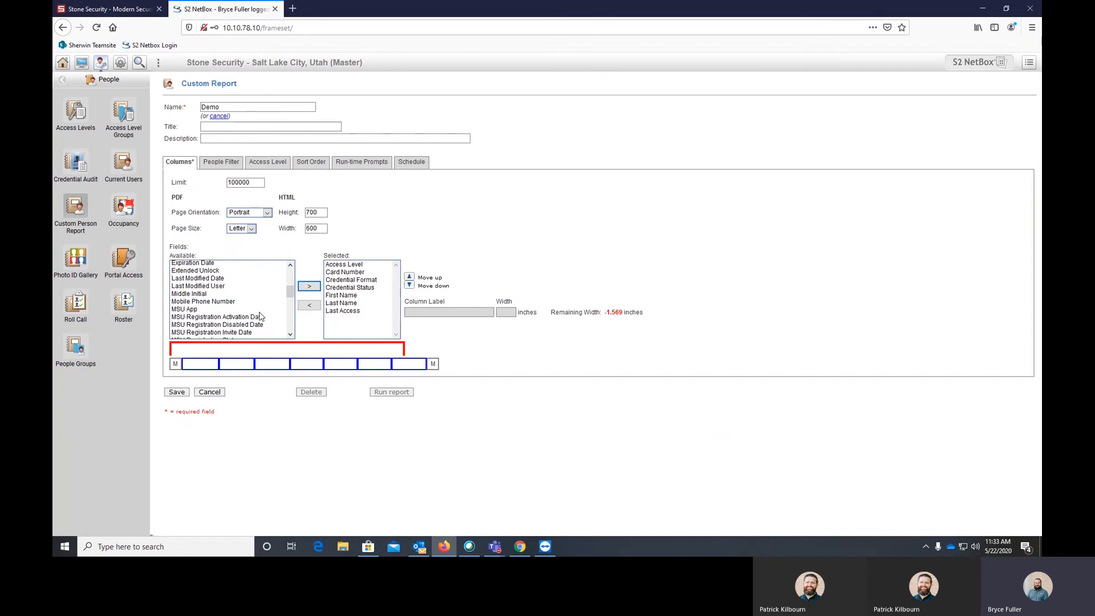
scroll("down", 3)
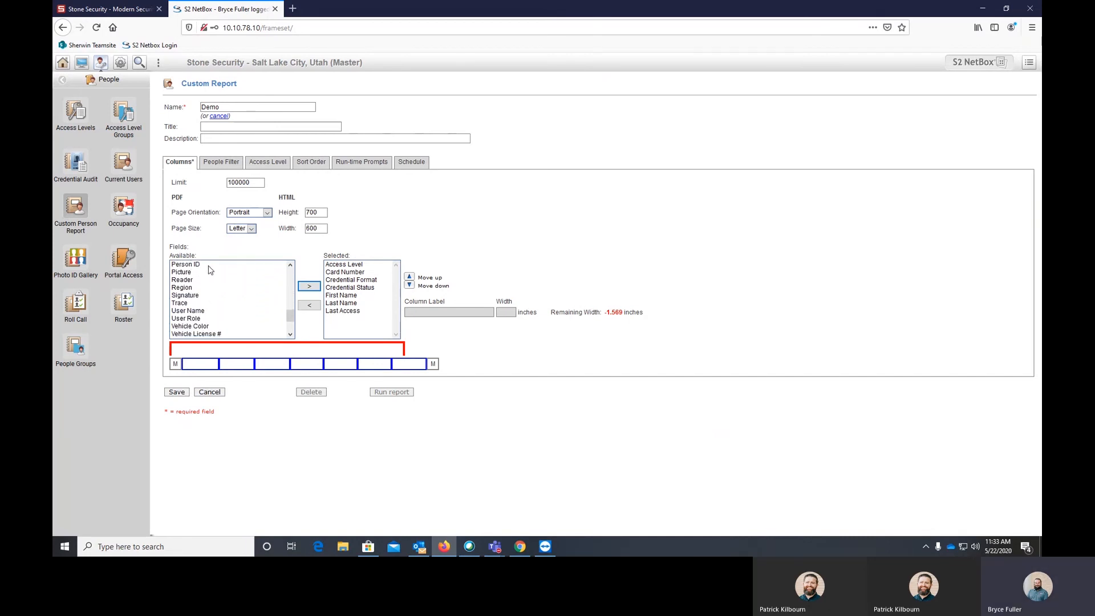
left_click(309, 286)
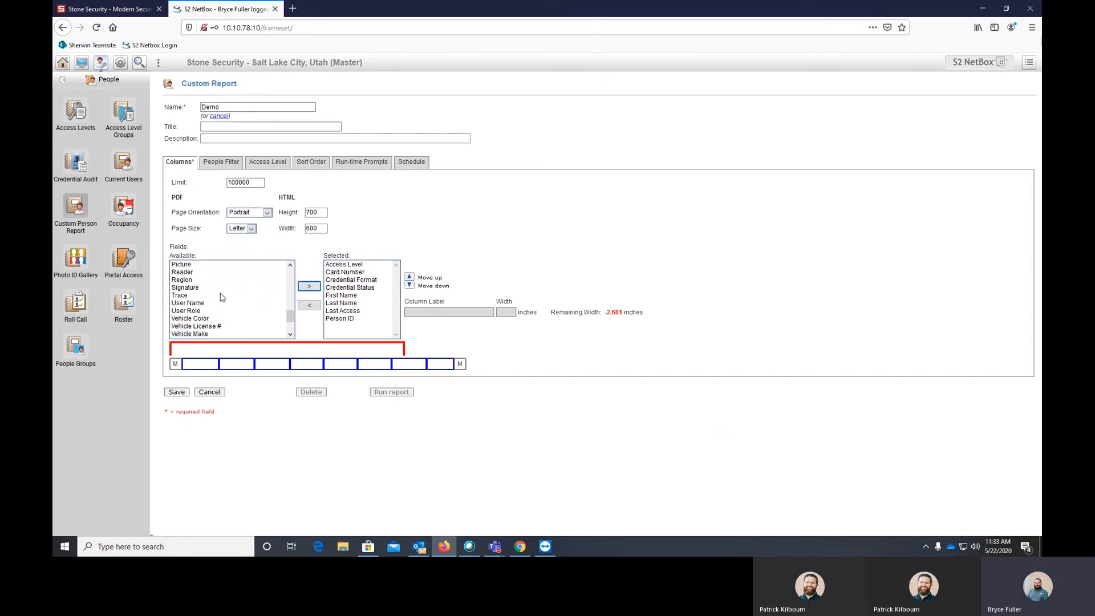
scroll("down", 3)
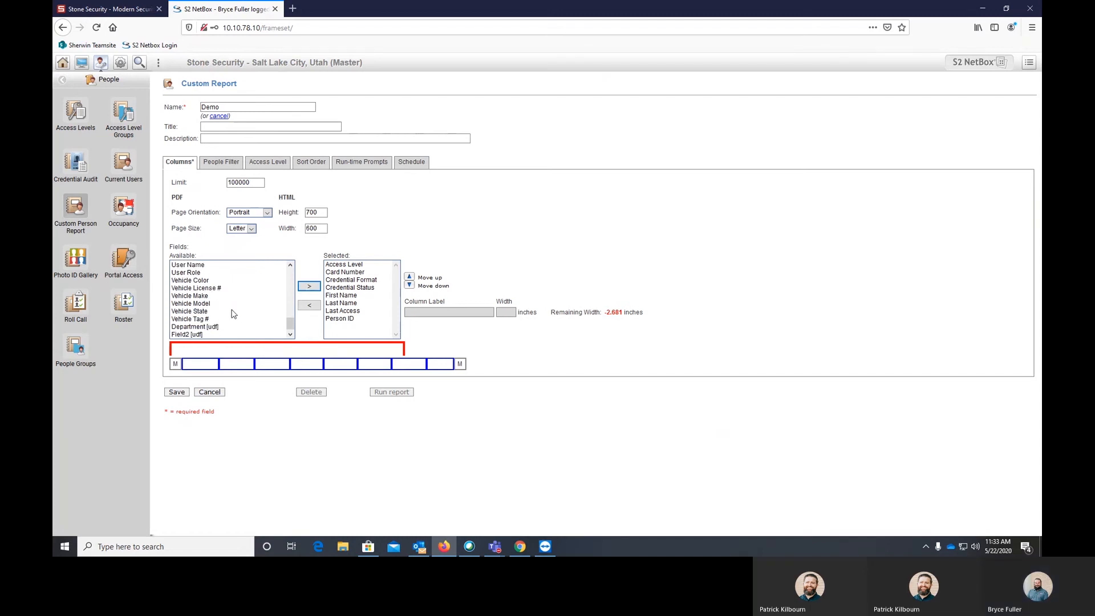
scroll("up", 3)
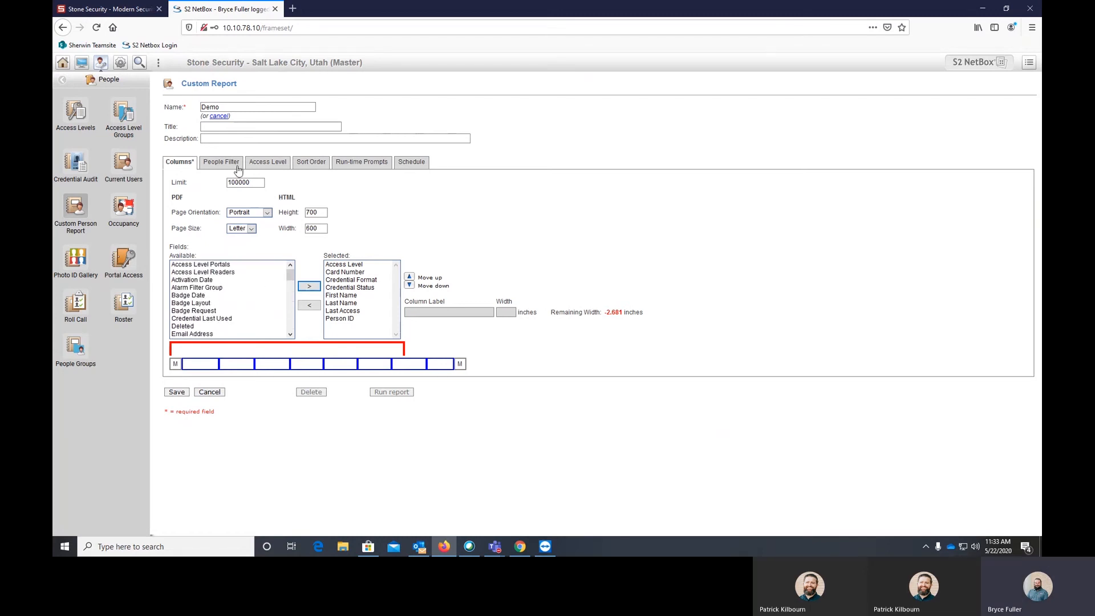
Check the People Filter settings, then show the Access Level filter options with none selected.
left_click(220, 161)
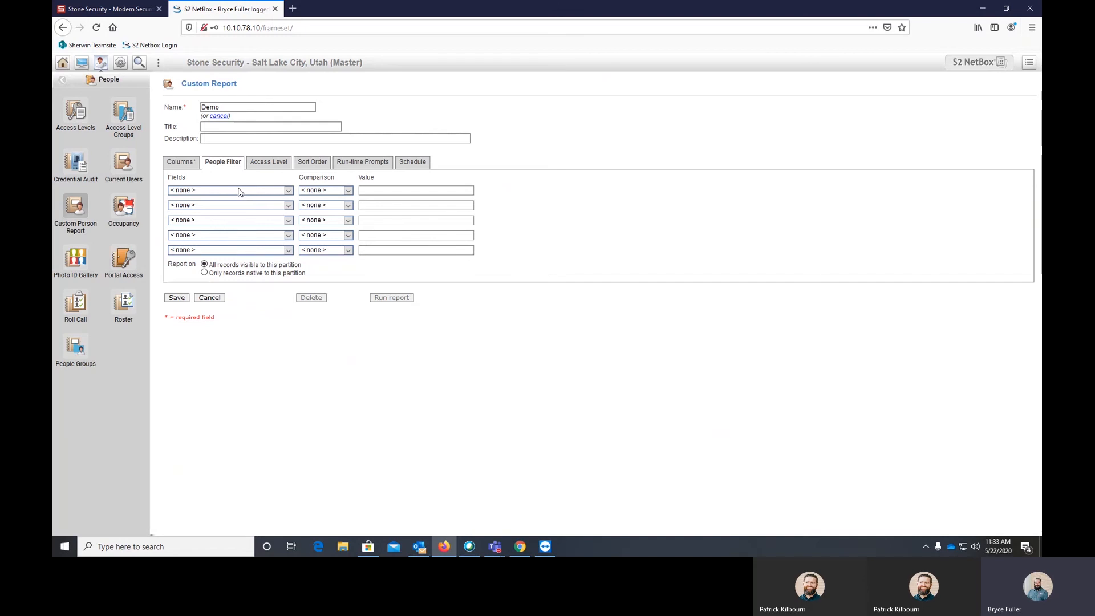
left_click(269, 161)
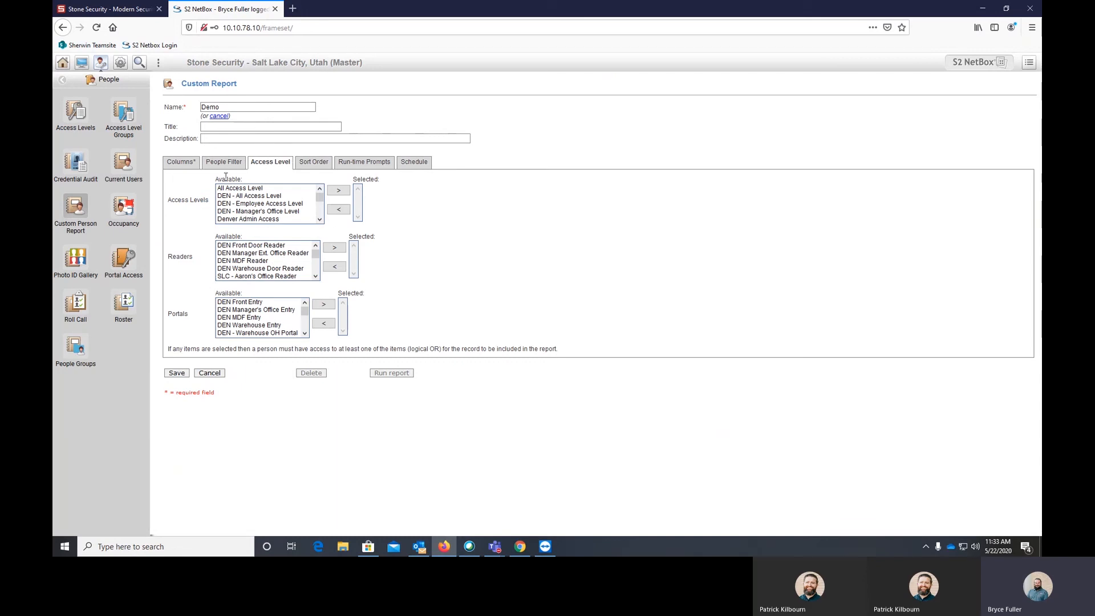
mouse_move(313, 161)
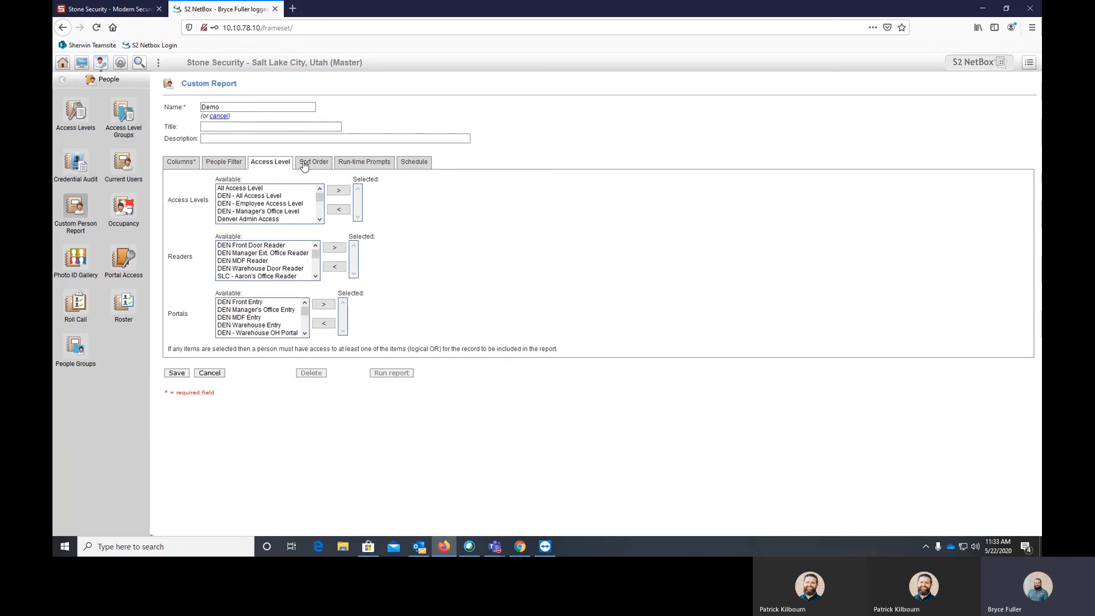
Set the sort order to Last Name ascending and save the Demo report.
left_click(314, 160)
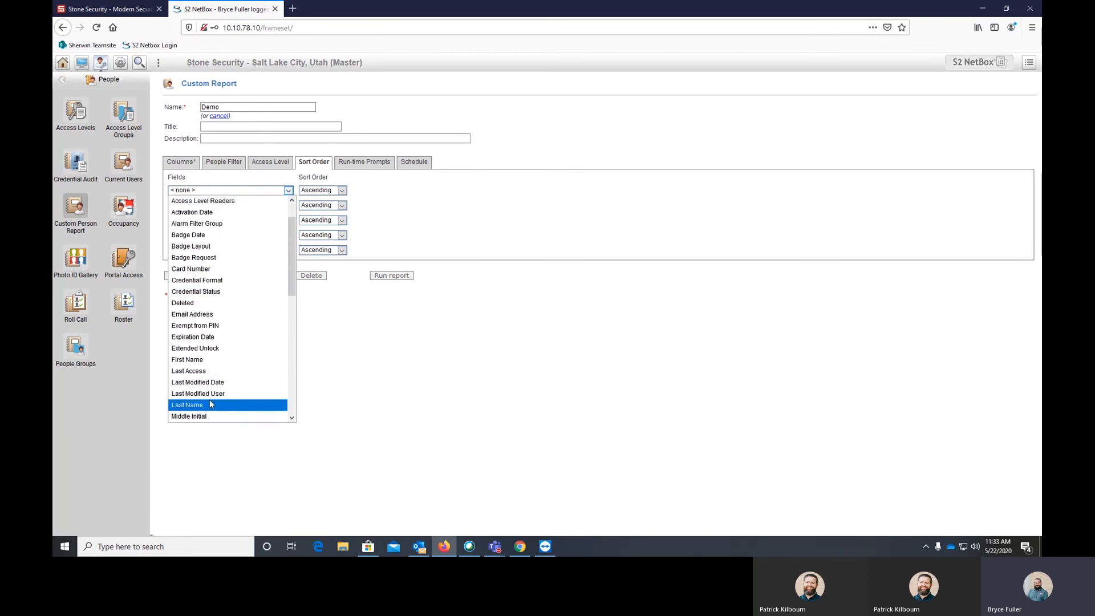
left_click(187, 405)
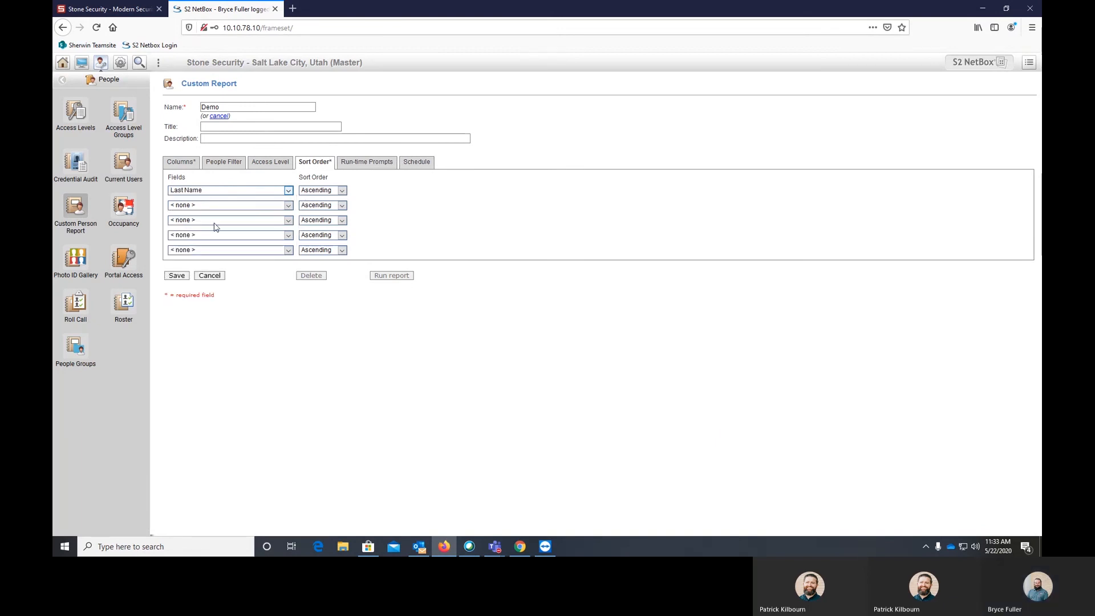
left_click(176, 275)
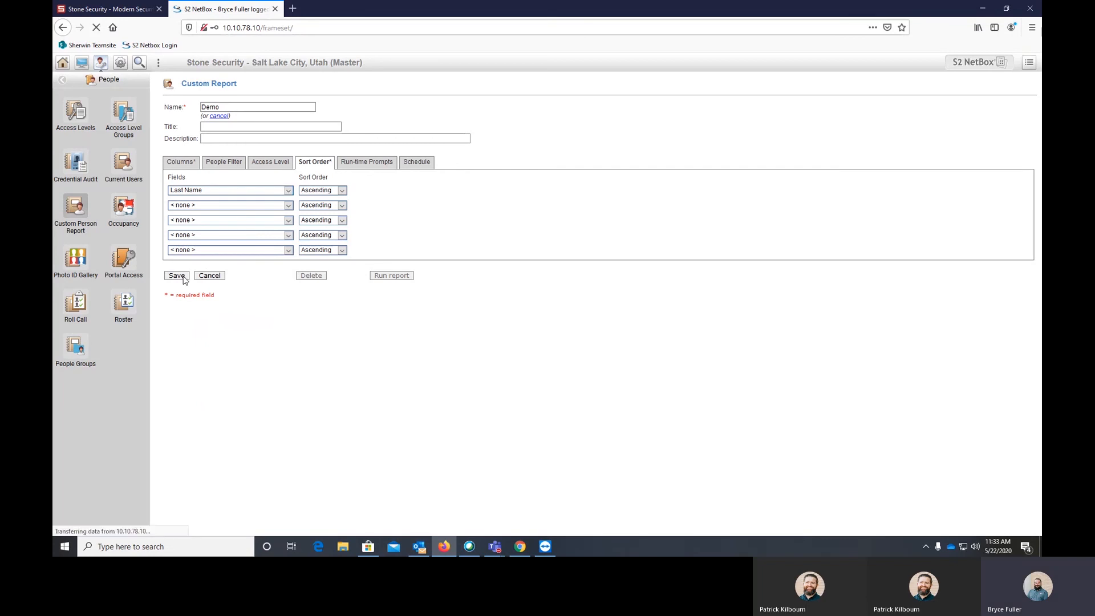
Run Demo and browse its 236 records sorted by last name in a maximized window.
left_click(176, 275)
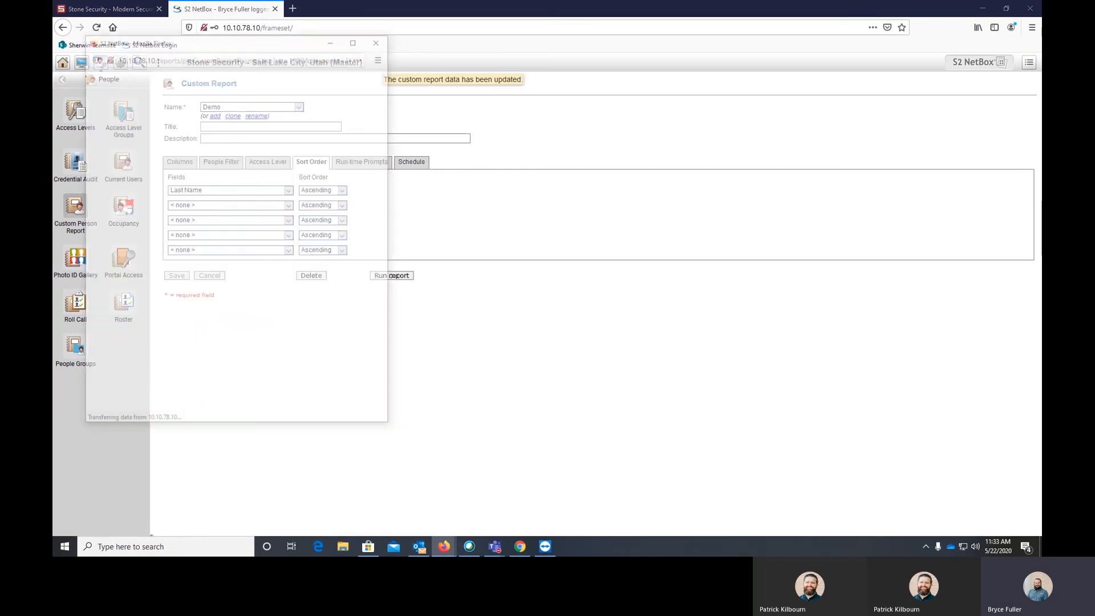
left_click(391, 275)
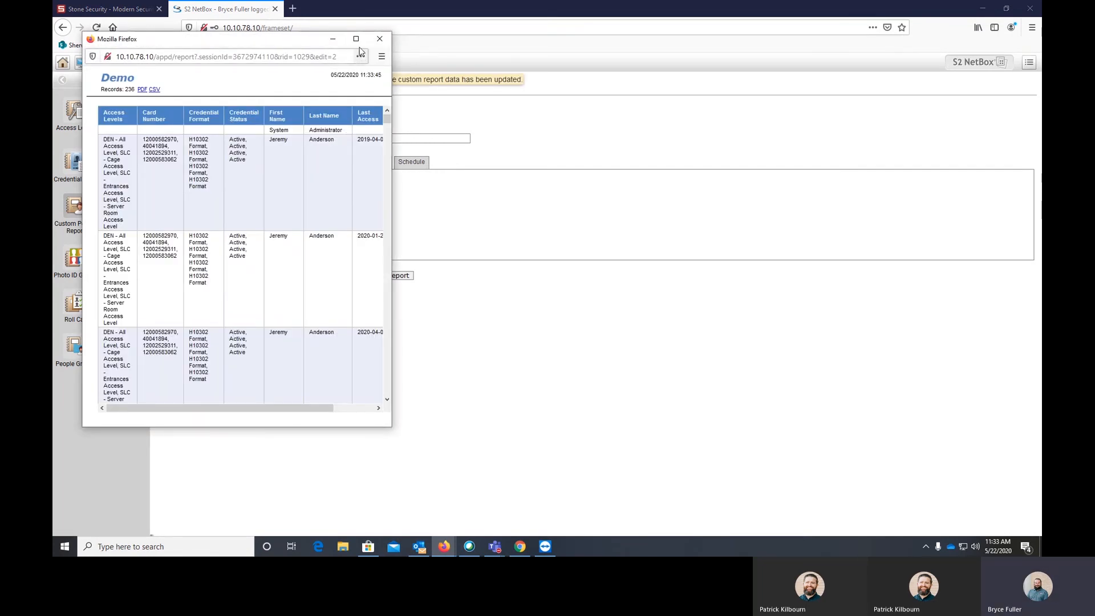
left_click(356, 39)
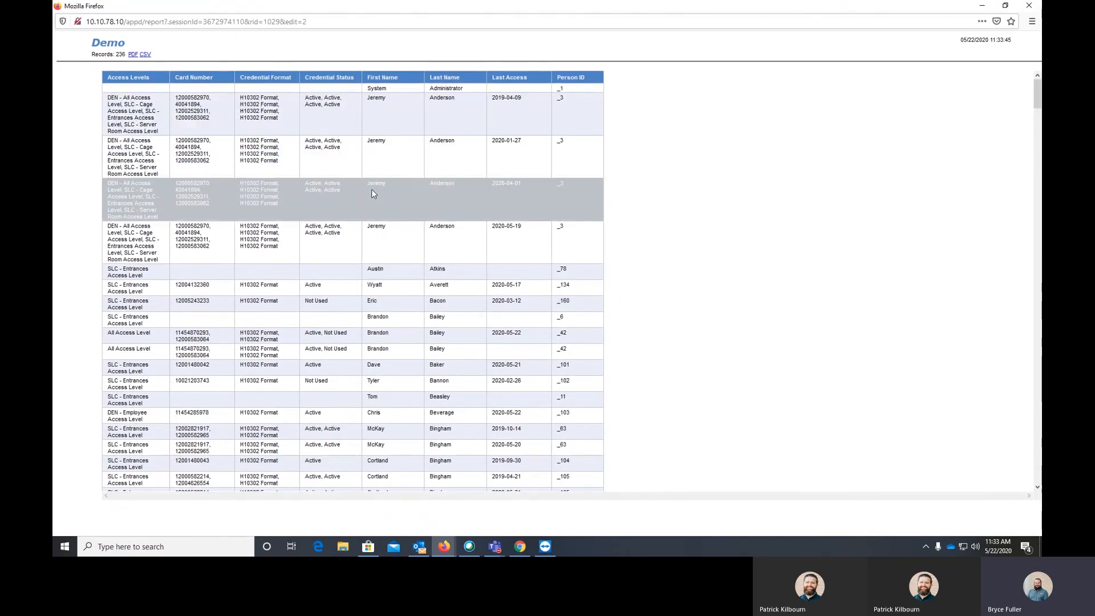
scroll("down", 3)
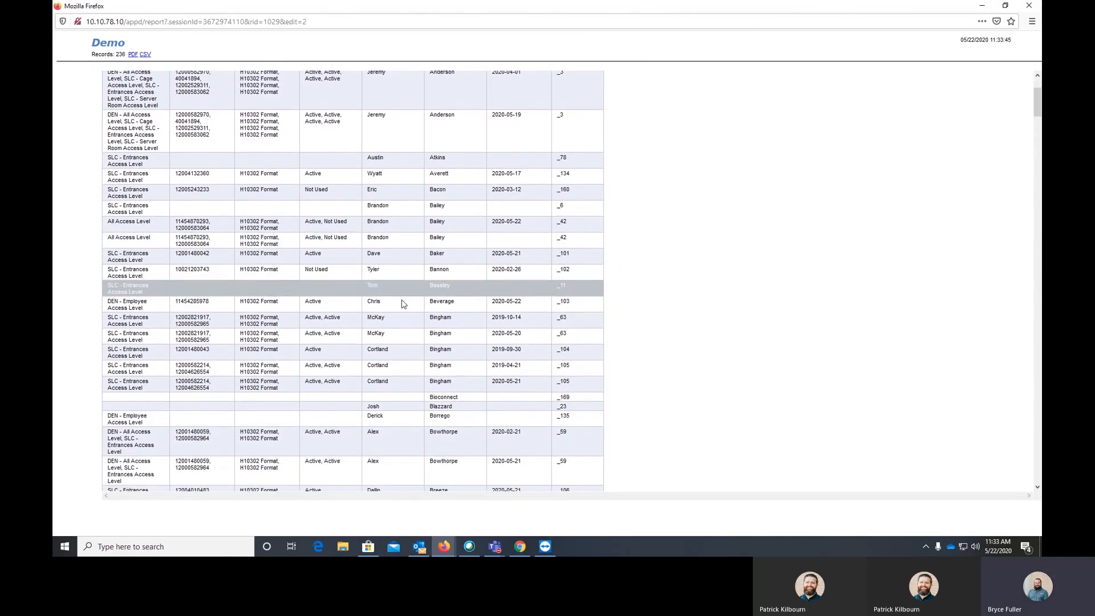
scroll("down", 3)
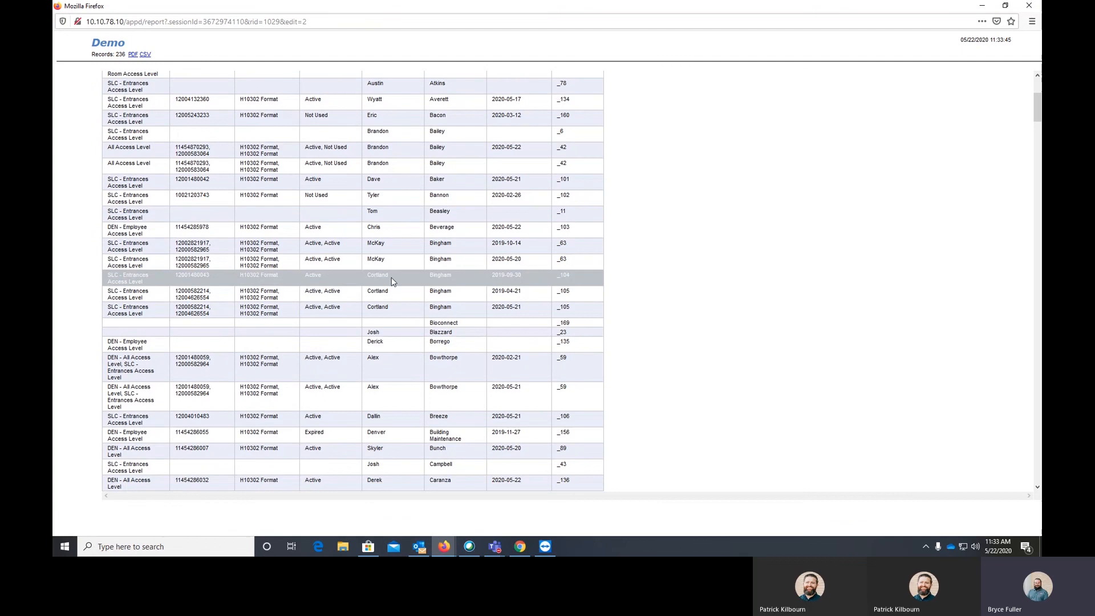
left_click(447, 359)
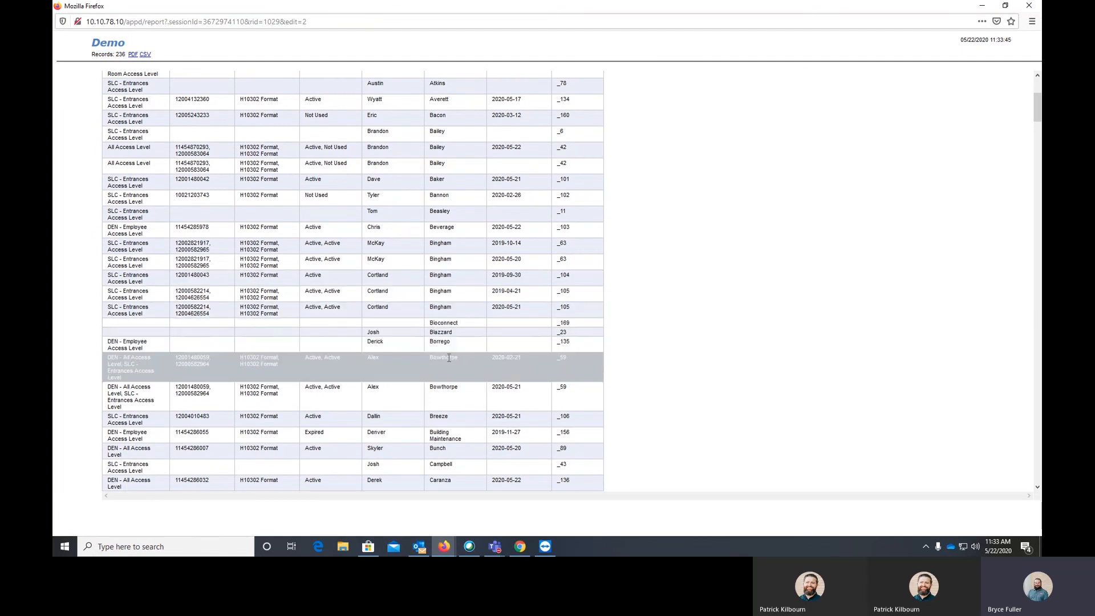
scroll("down", 3)
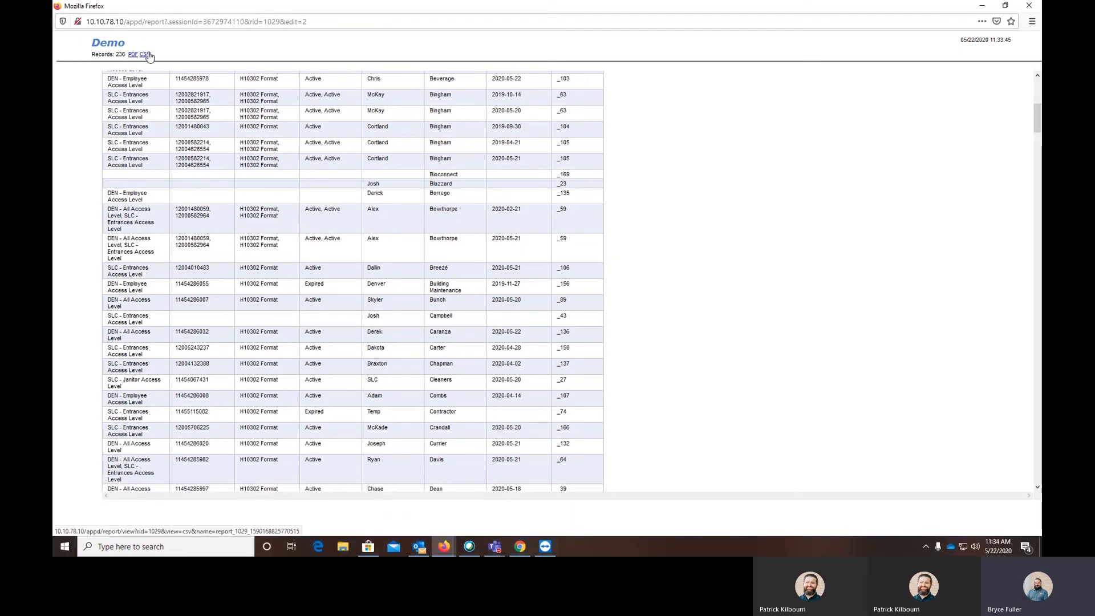
Export the results to CSV, review them in Excel, then minimize the spreadsheet.
left_click(144, 55)
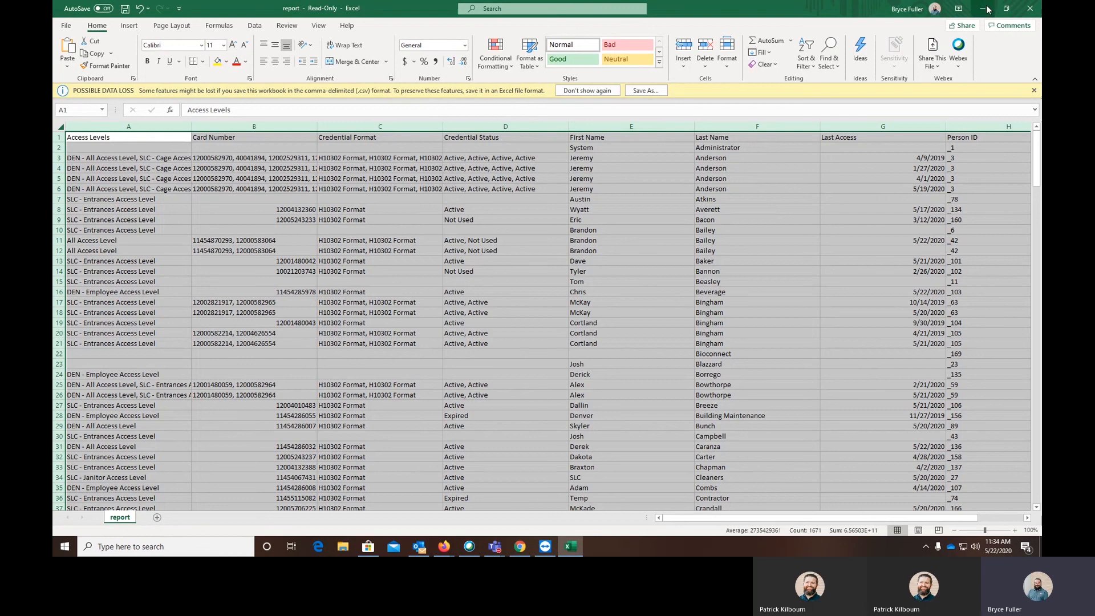
left_click(443, 546)
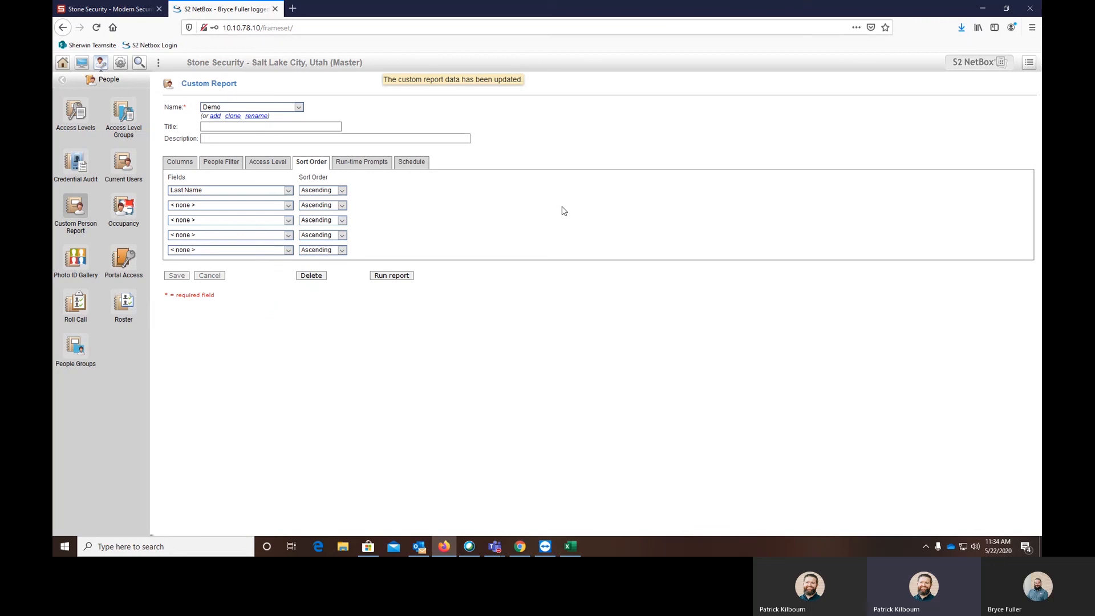
mouse_move(466, 208)
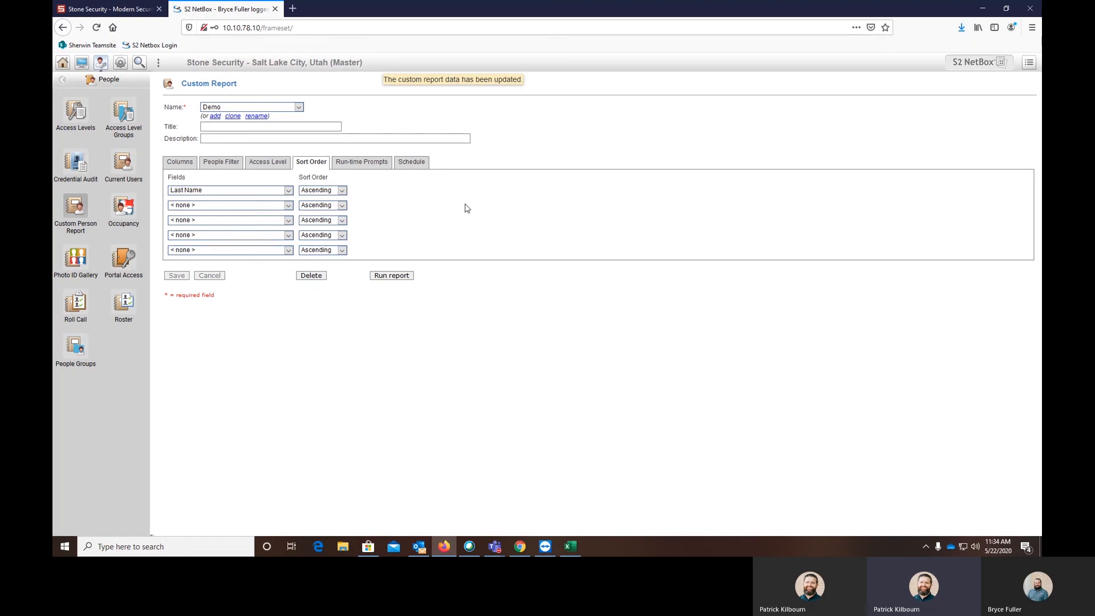
mouse_move(372, 182)
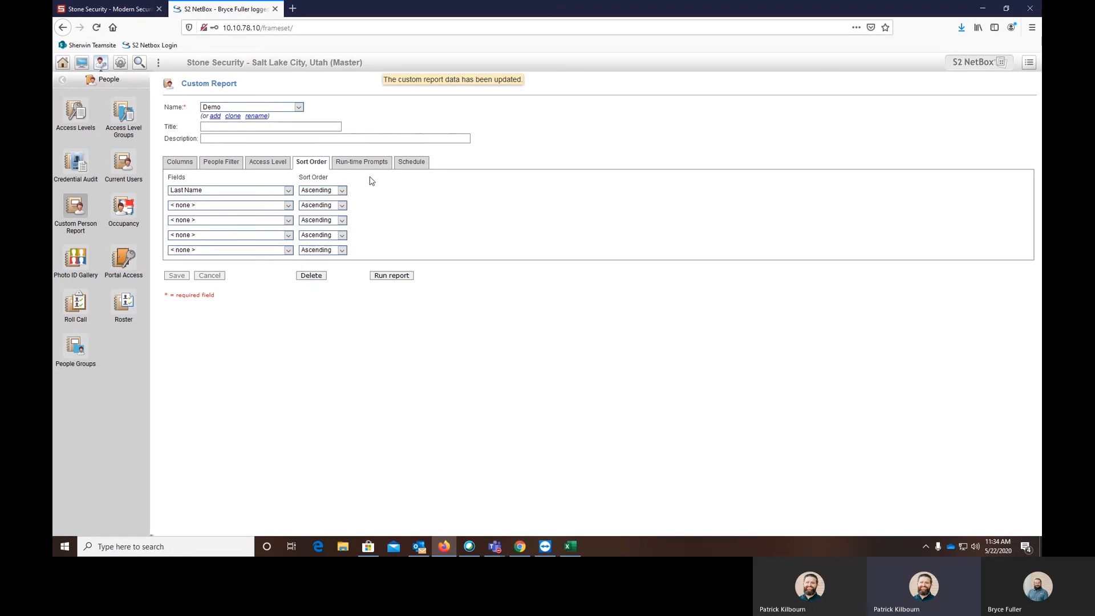
mouse_move(347, 175)
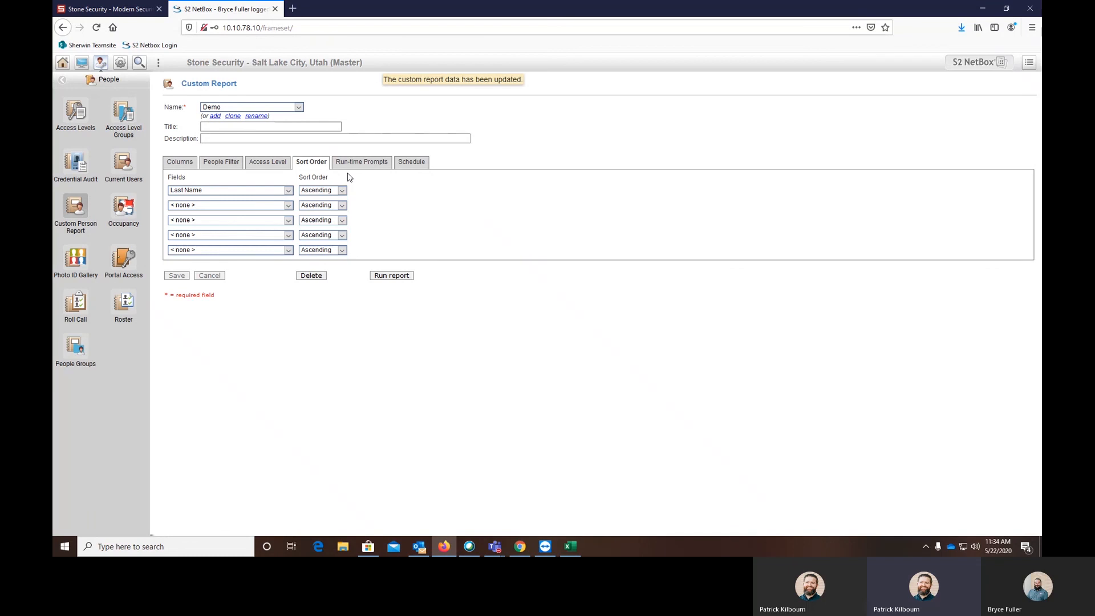